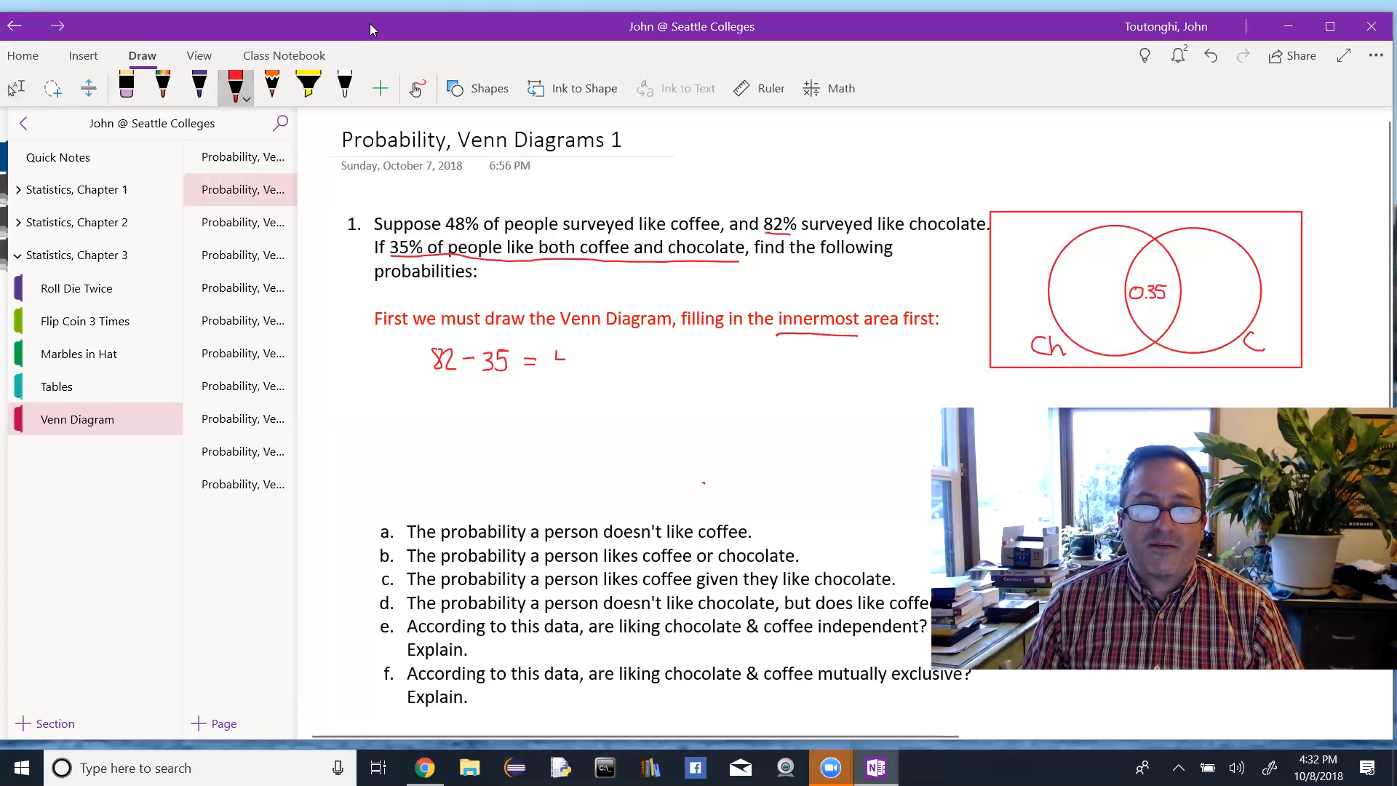
Work out 82%−35%=47% and 48%−35%=13%, filling 0.47 and 0.13 into the circles.
text(47)
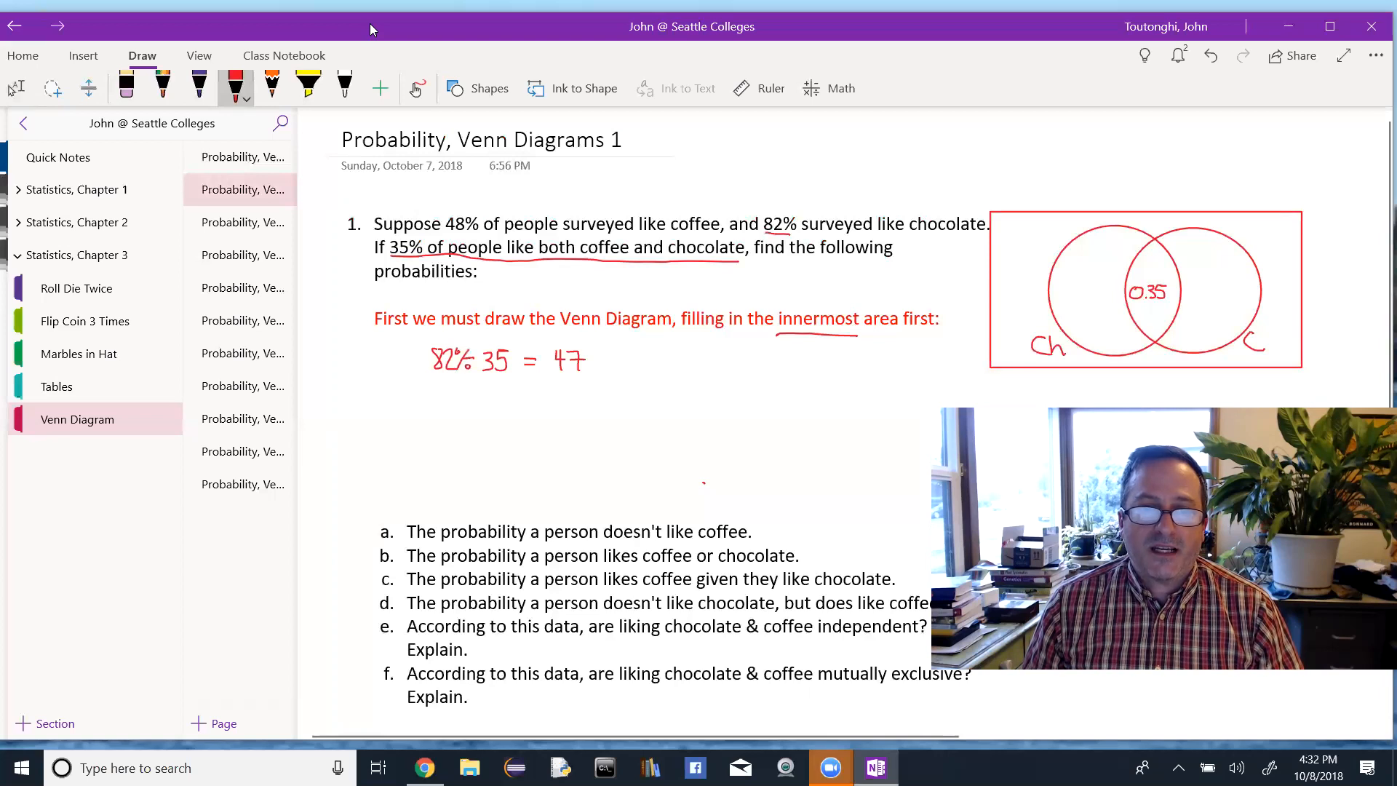
click(515, 361)
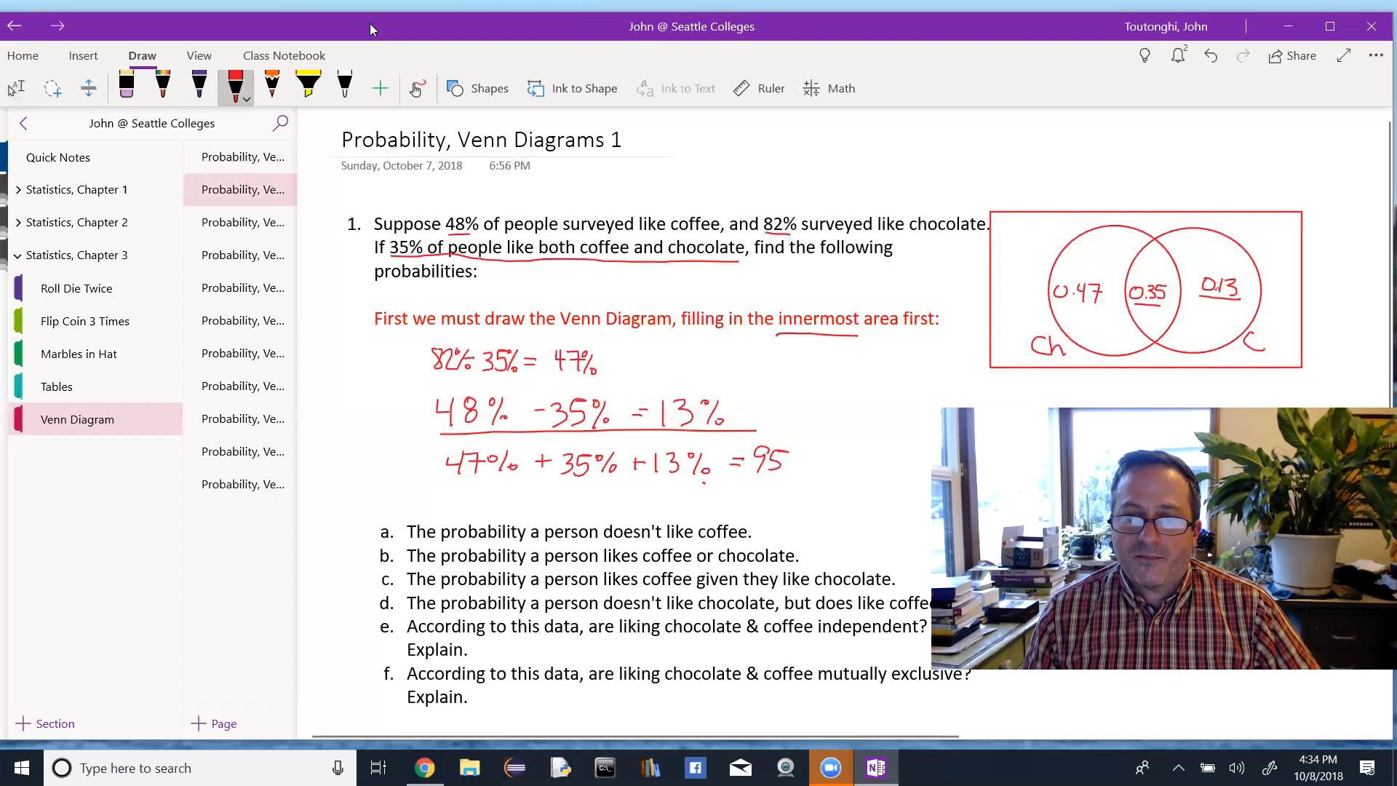
Ink 100 − 95 = 5 and write 0.05 outside the Venn circles.
click(799, 462)
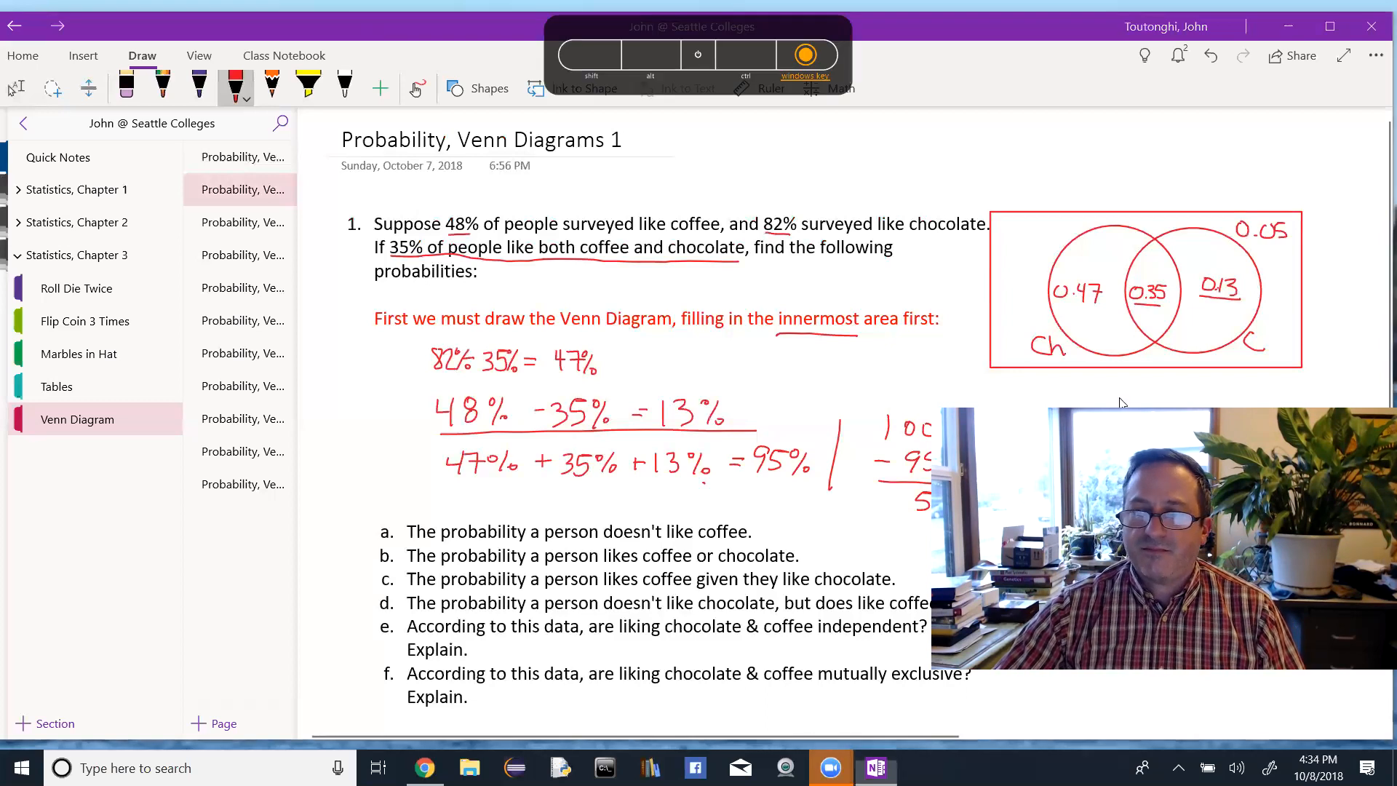
Type P(not C) = (0.47 + 0.05) = 0.52 under part a.
click(20, 767)
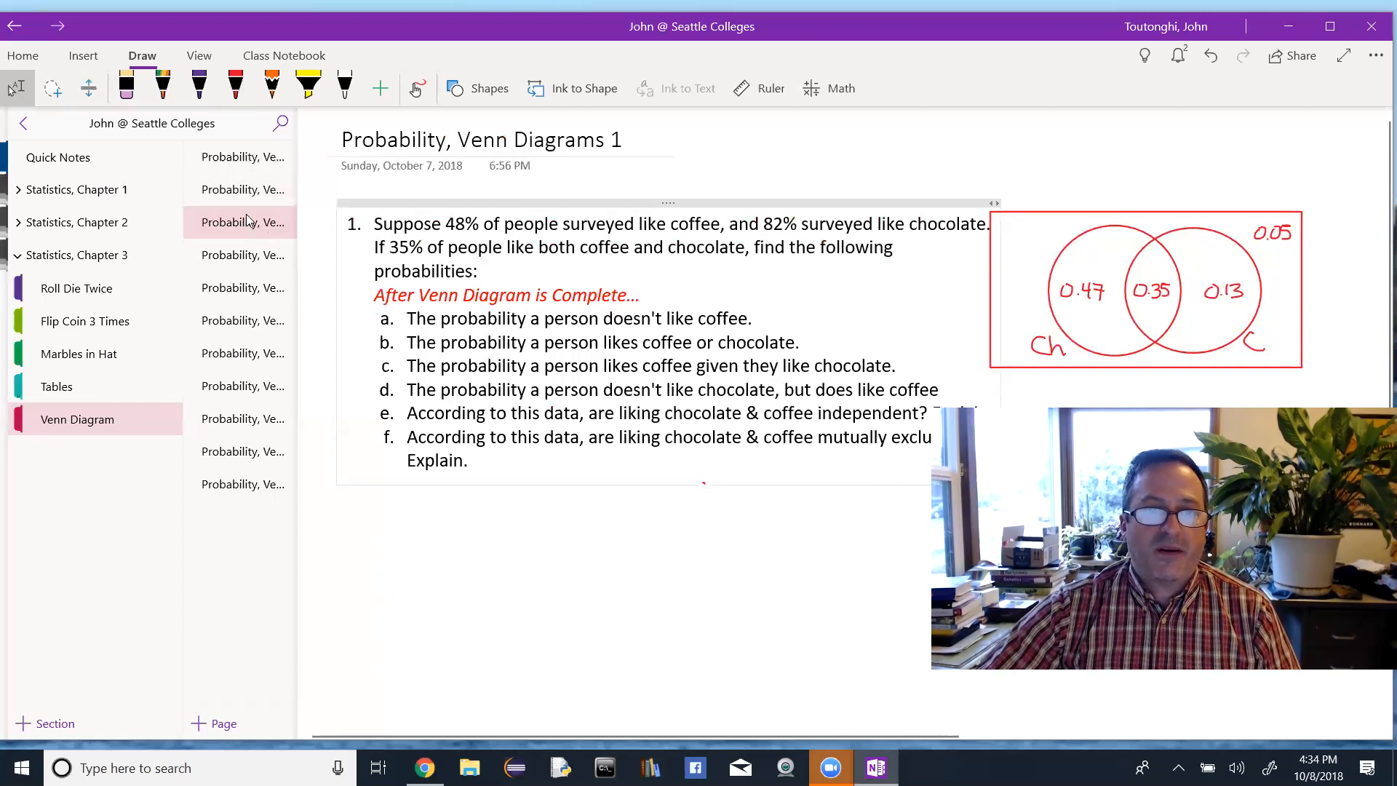
mouse_move(242, 254)
text(P(not C) =)
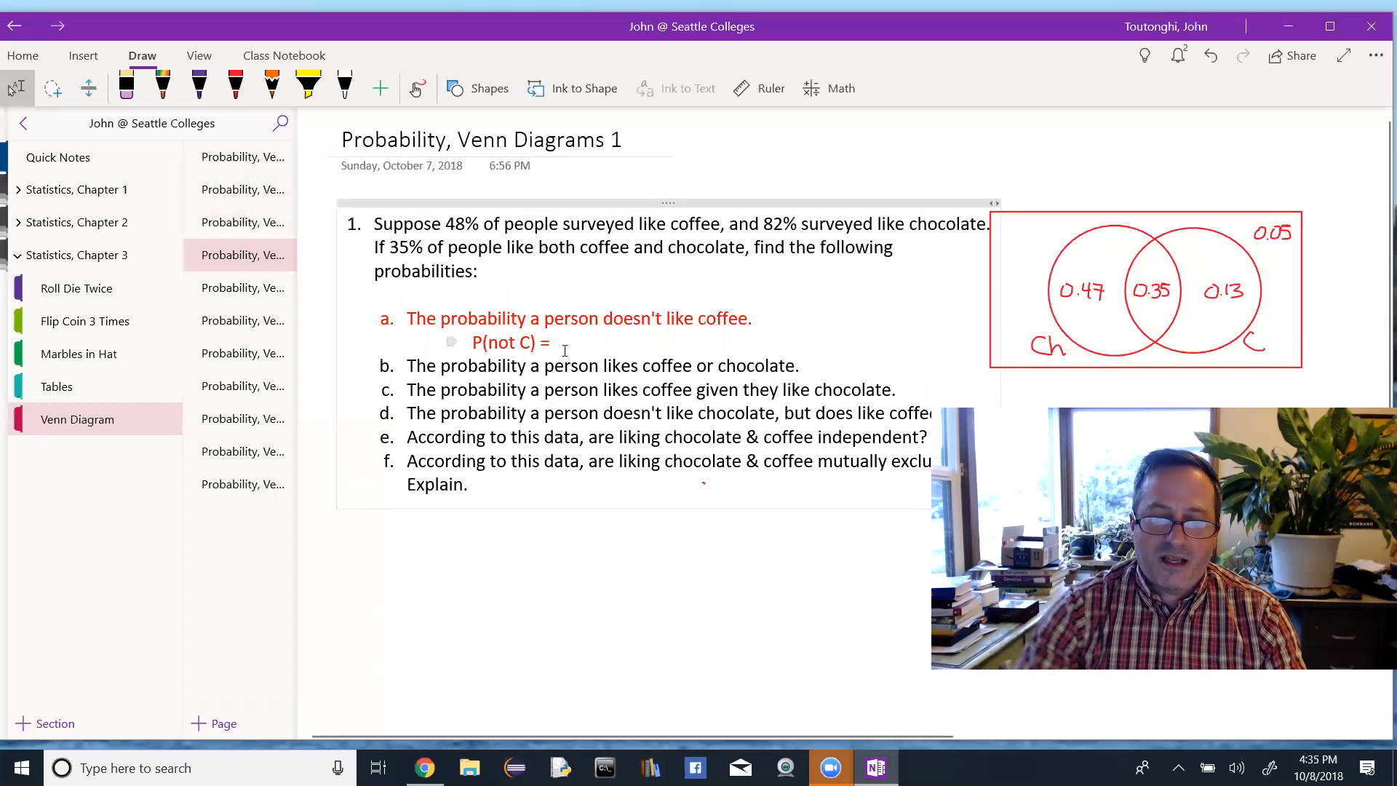
text((0)
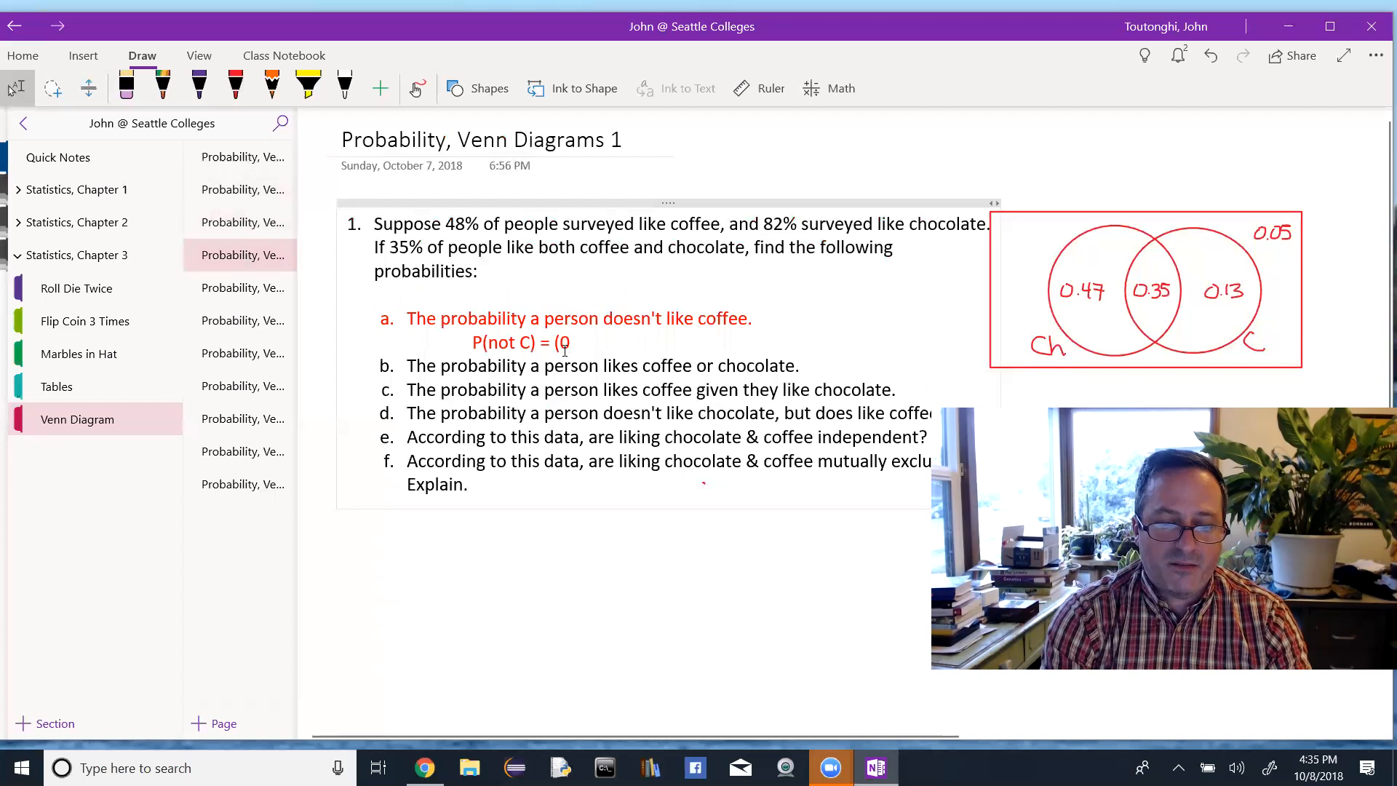
text(.47)
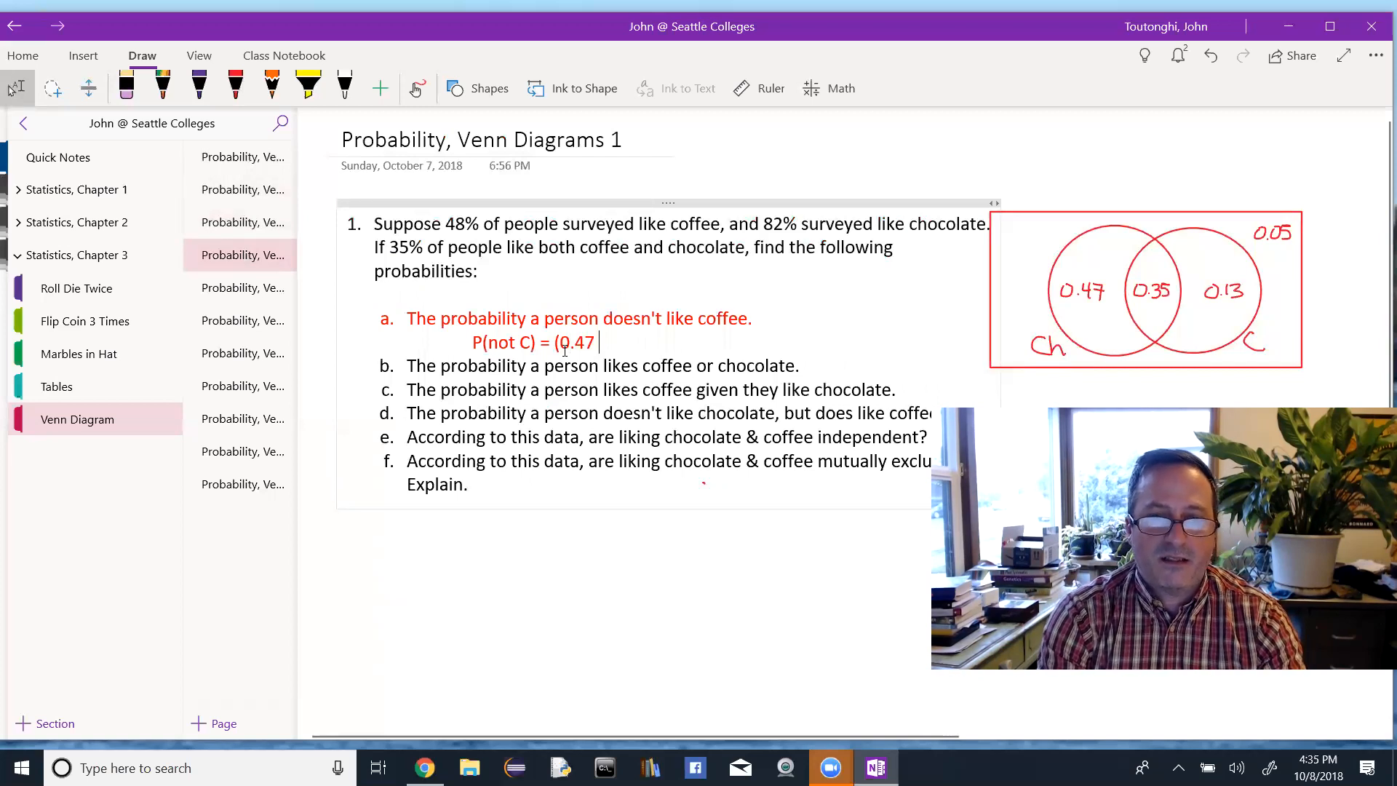
text(+ 0)
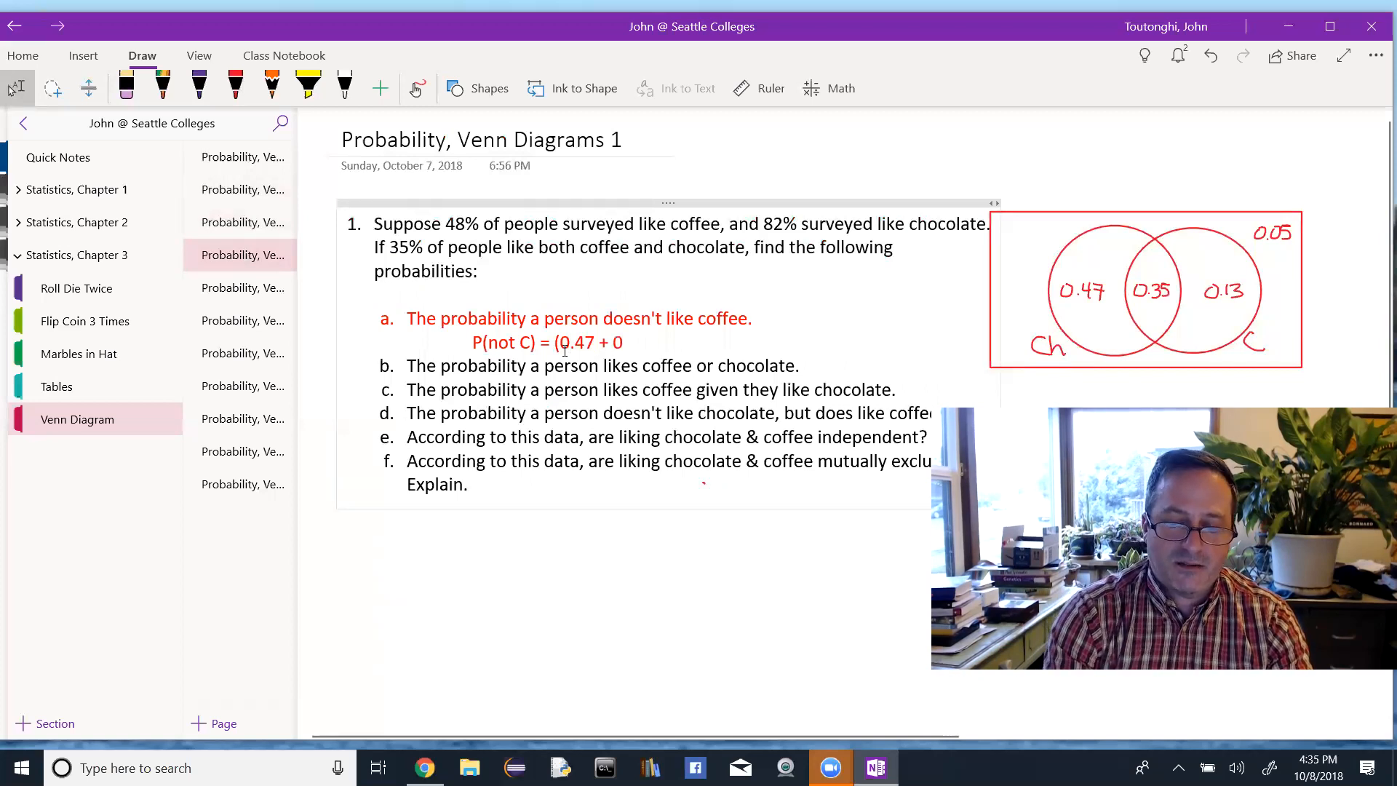
text(0.05)
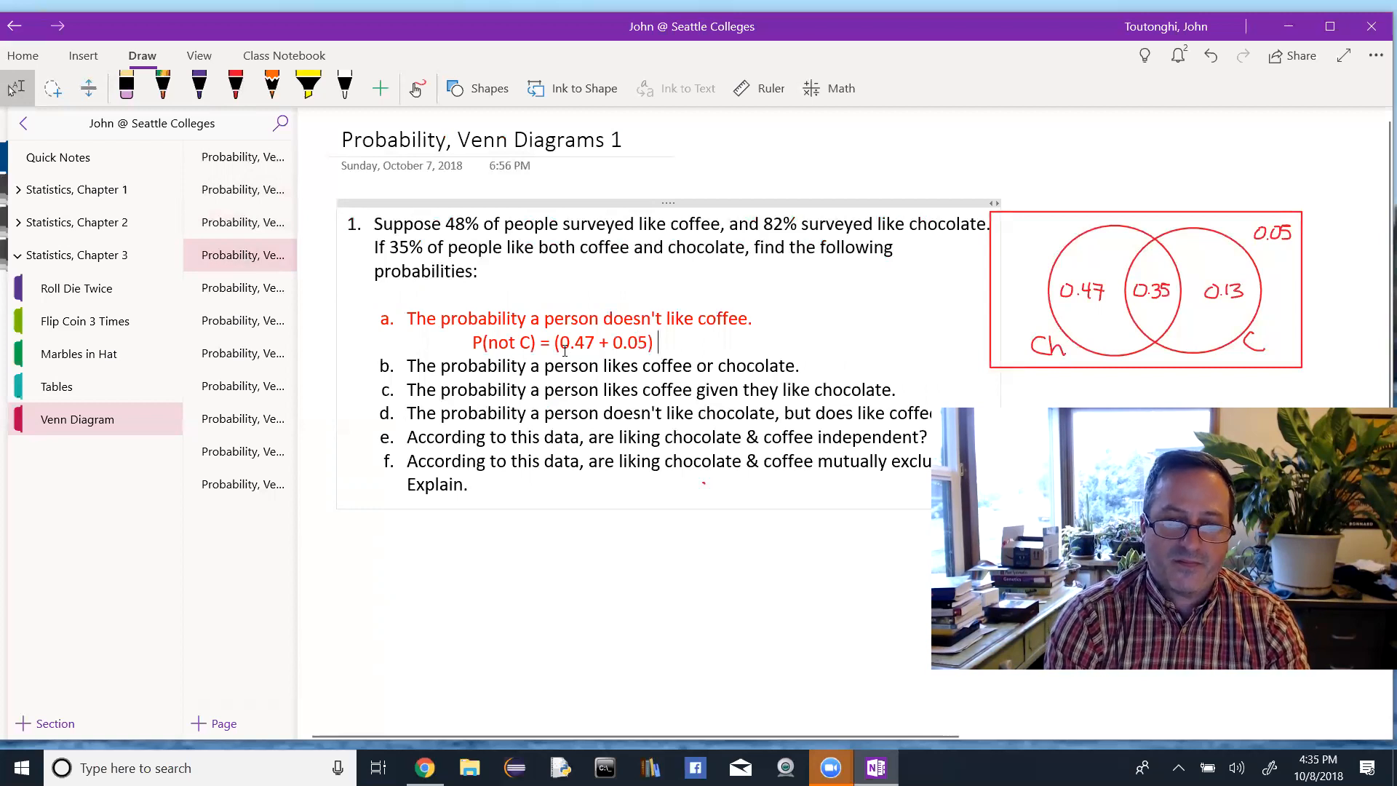
text(= 0.52)
text(P(C or Ch) =)
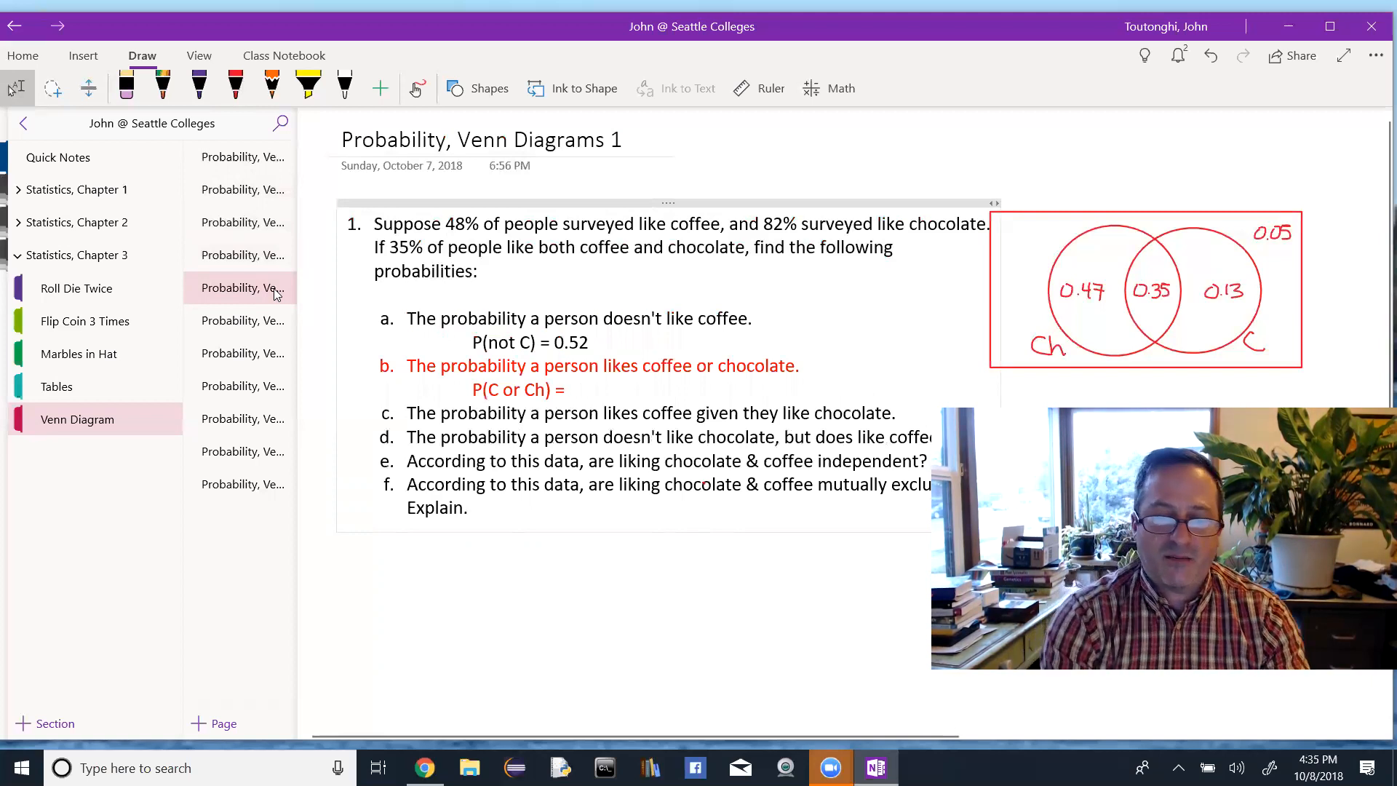
Type (0.47 + 0.35 + 0.13) for part b, correcting a mistyped zero.
text(()
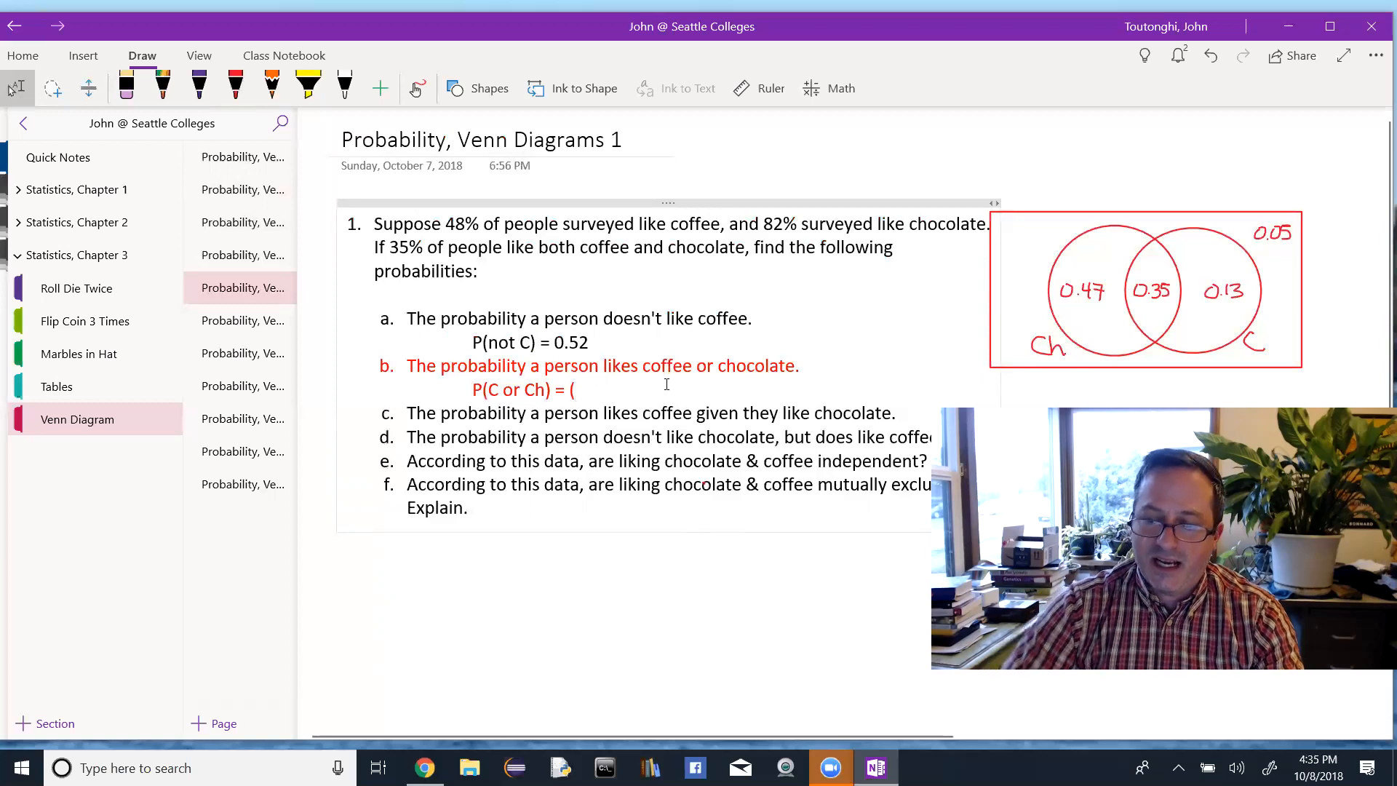
text(0.47)
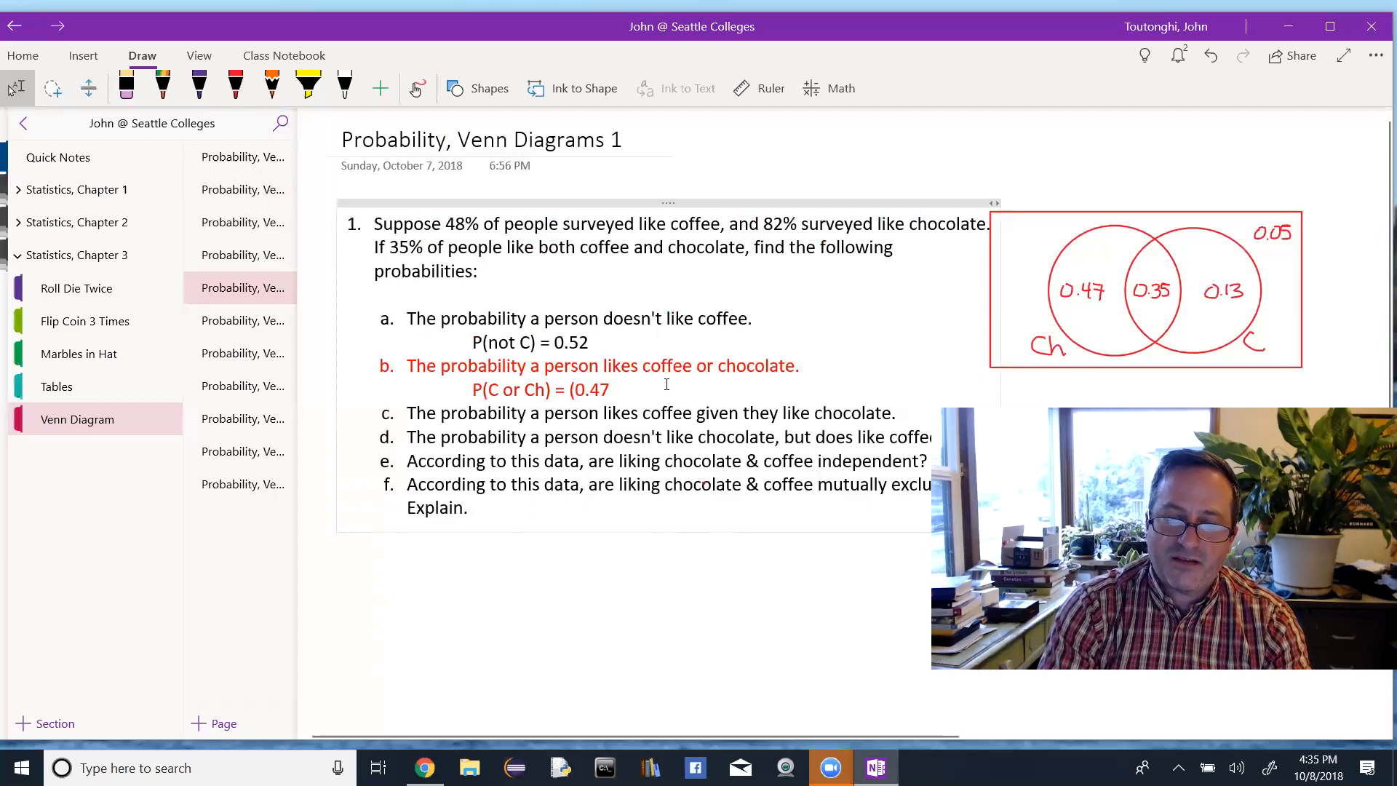
text(+ .0)
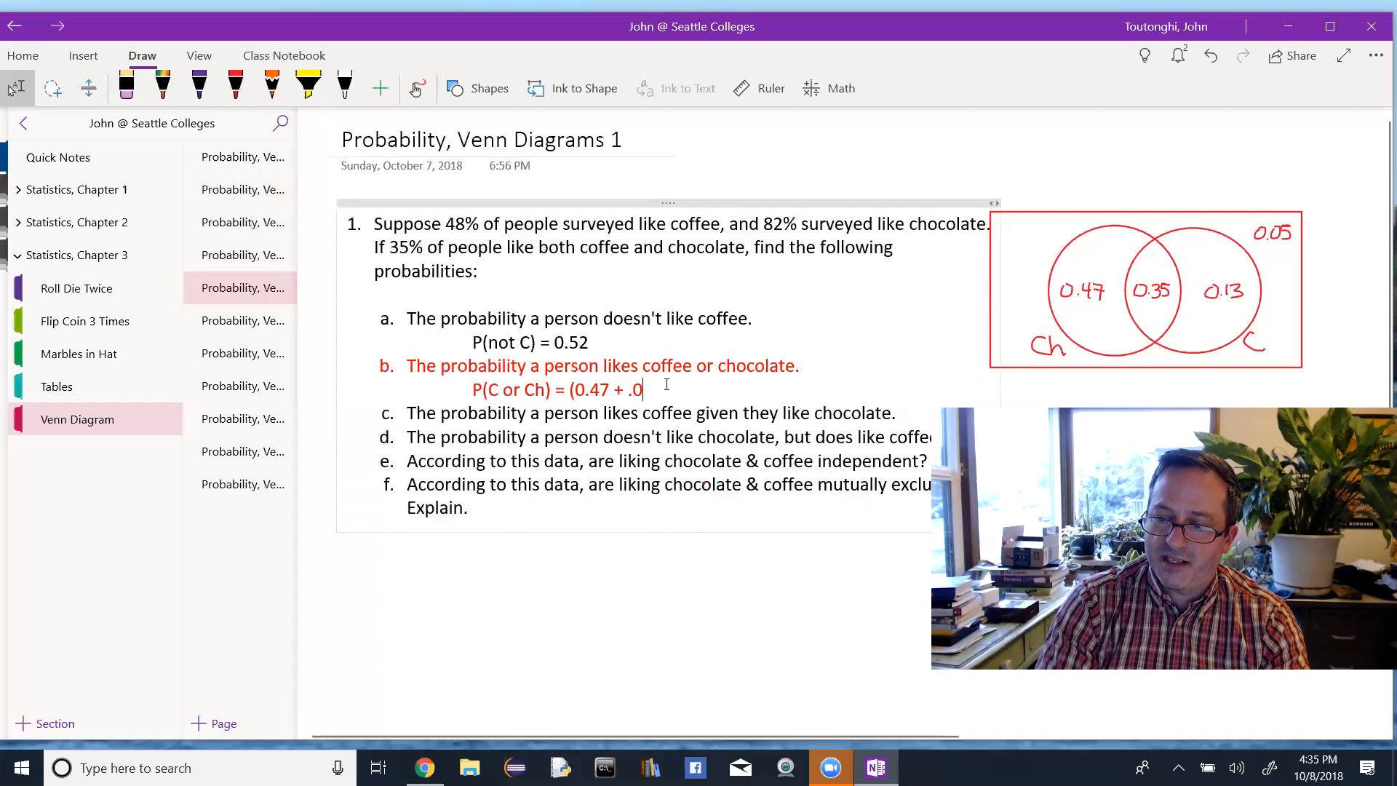
key(Backspace)
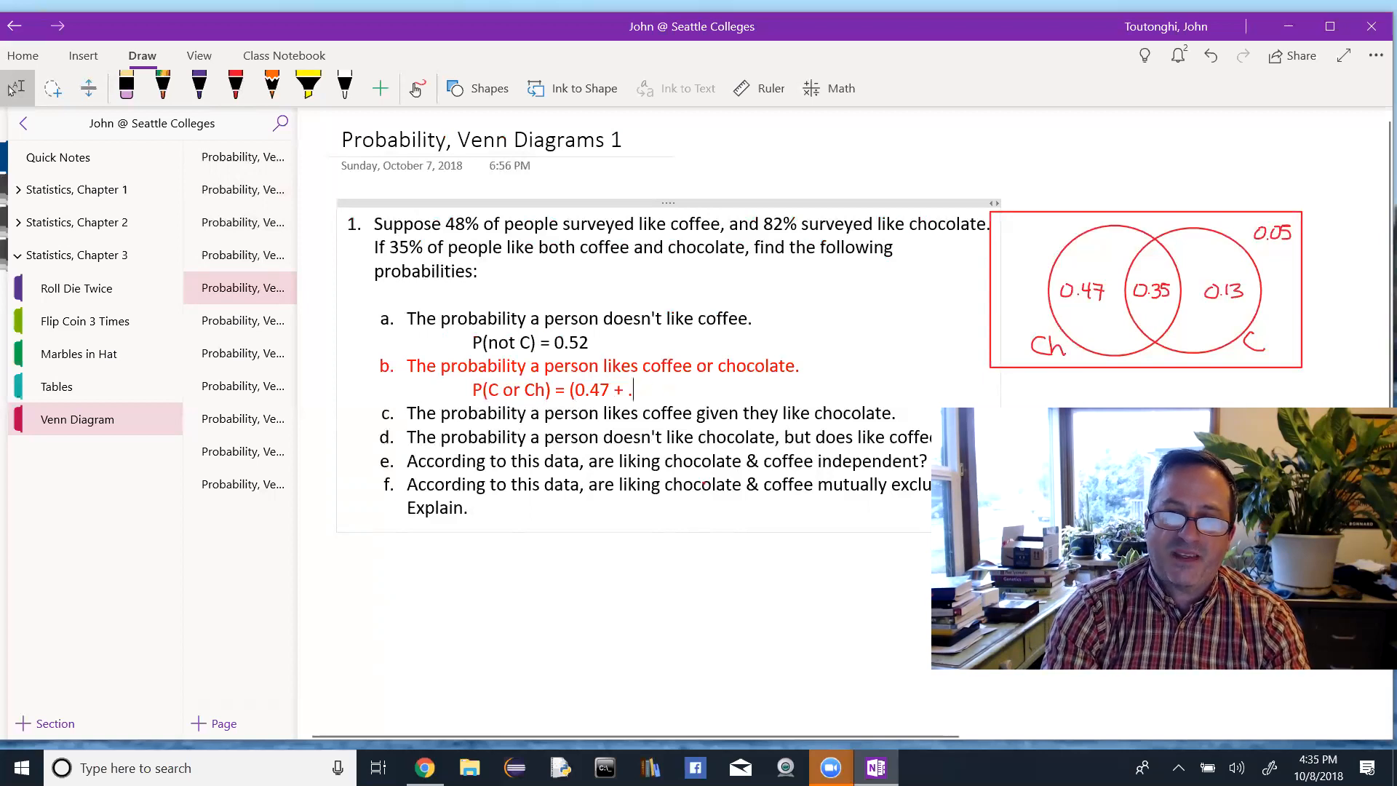
text(0)
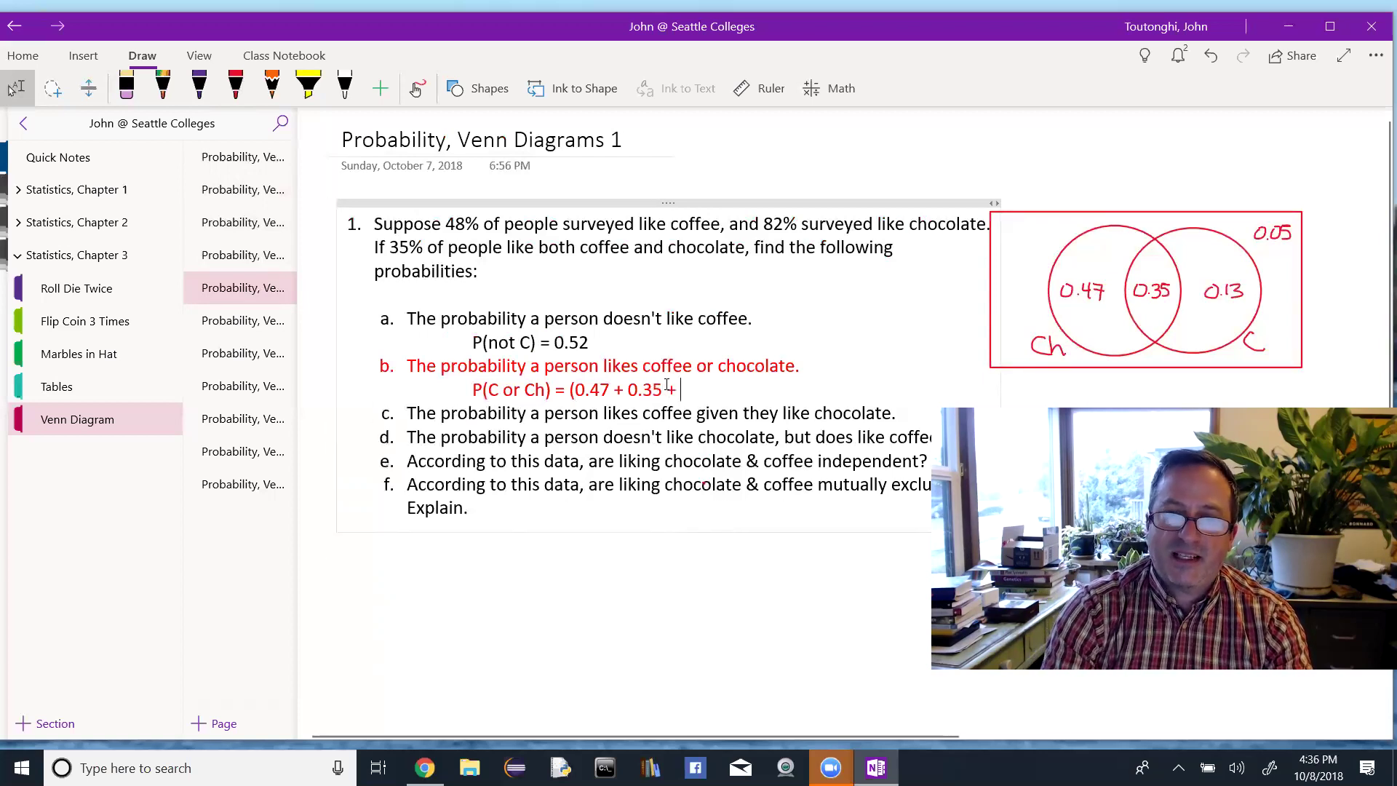
text(0.13) = 0.95)
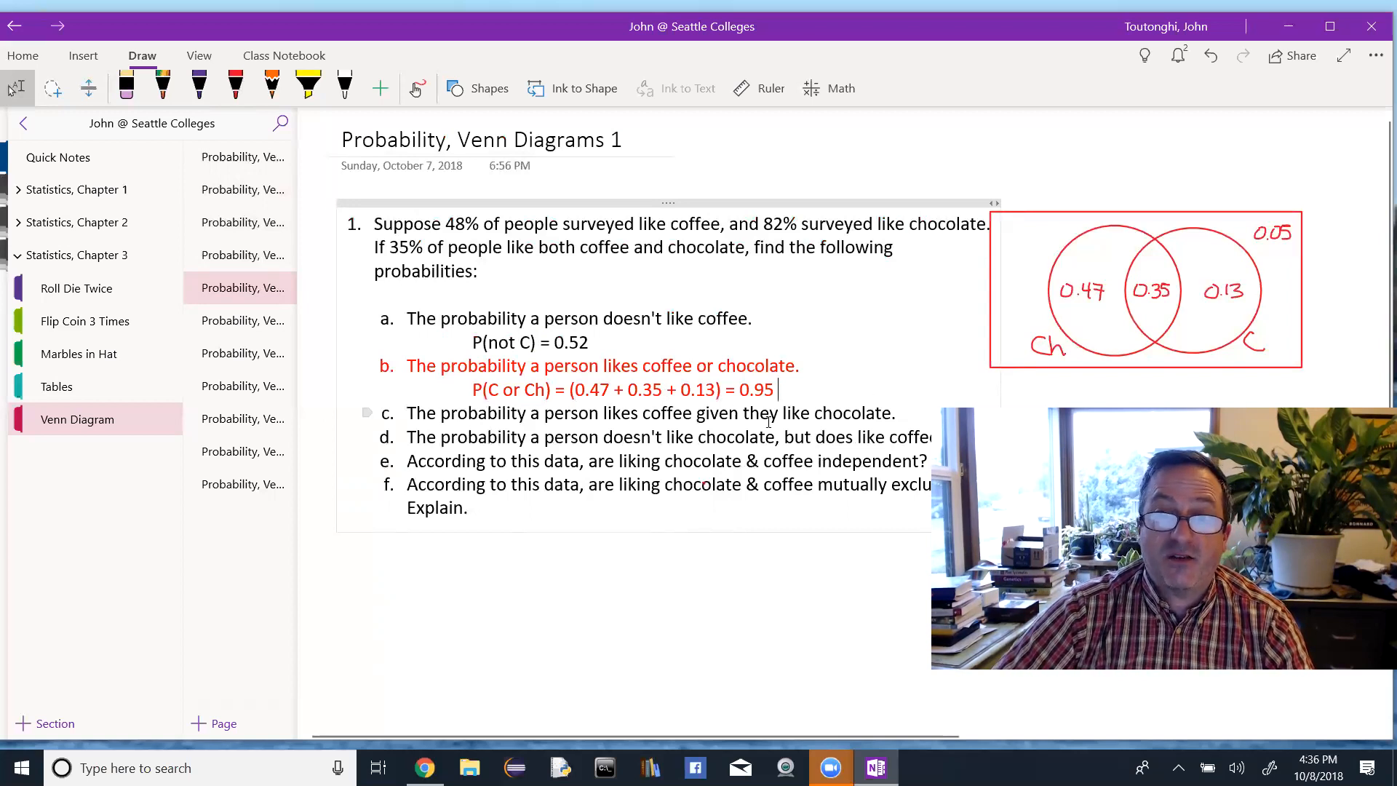
mouse_move(255, 328)
text(P(C | Ch) =)
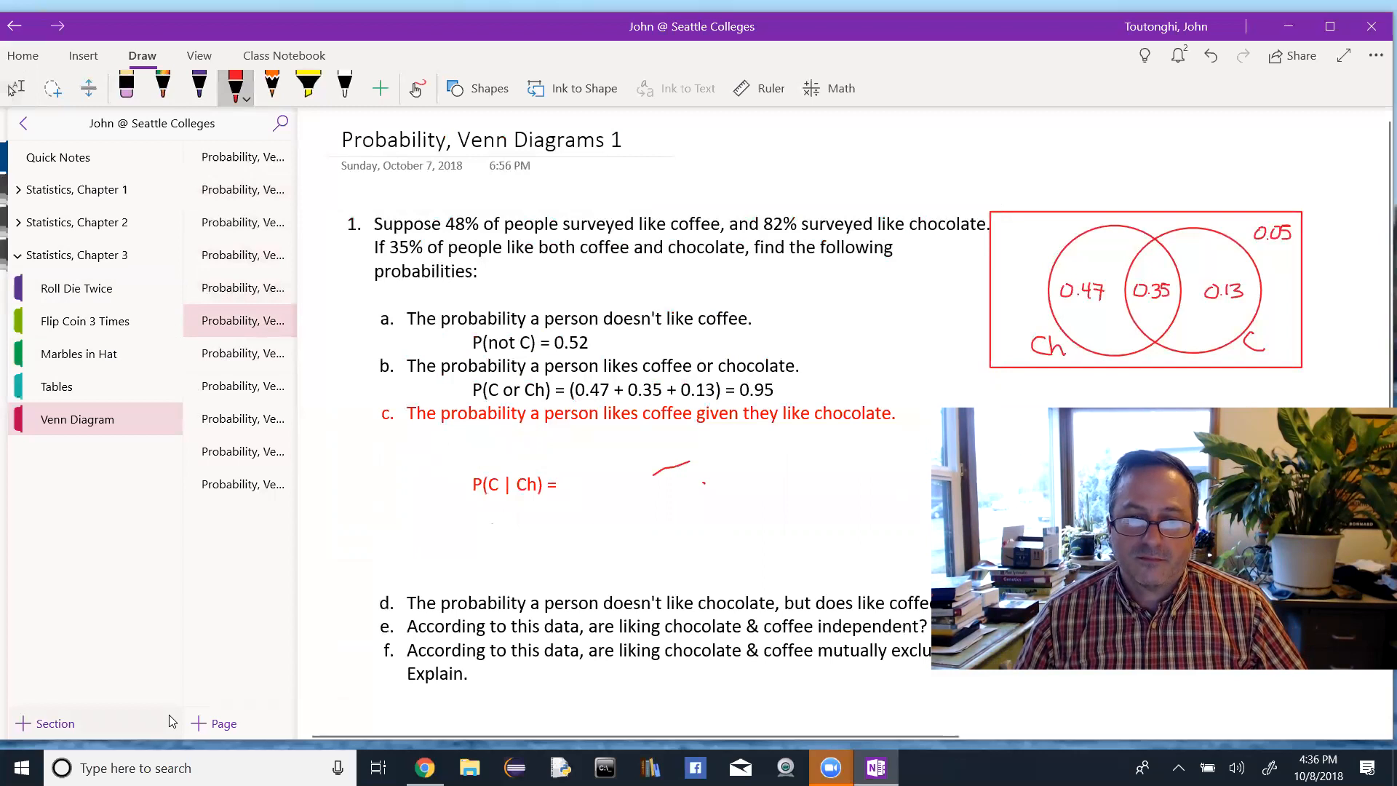
Undo the last change, add a new section, then return to the Venn Diagram section.
key(ctrl+z)
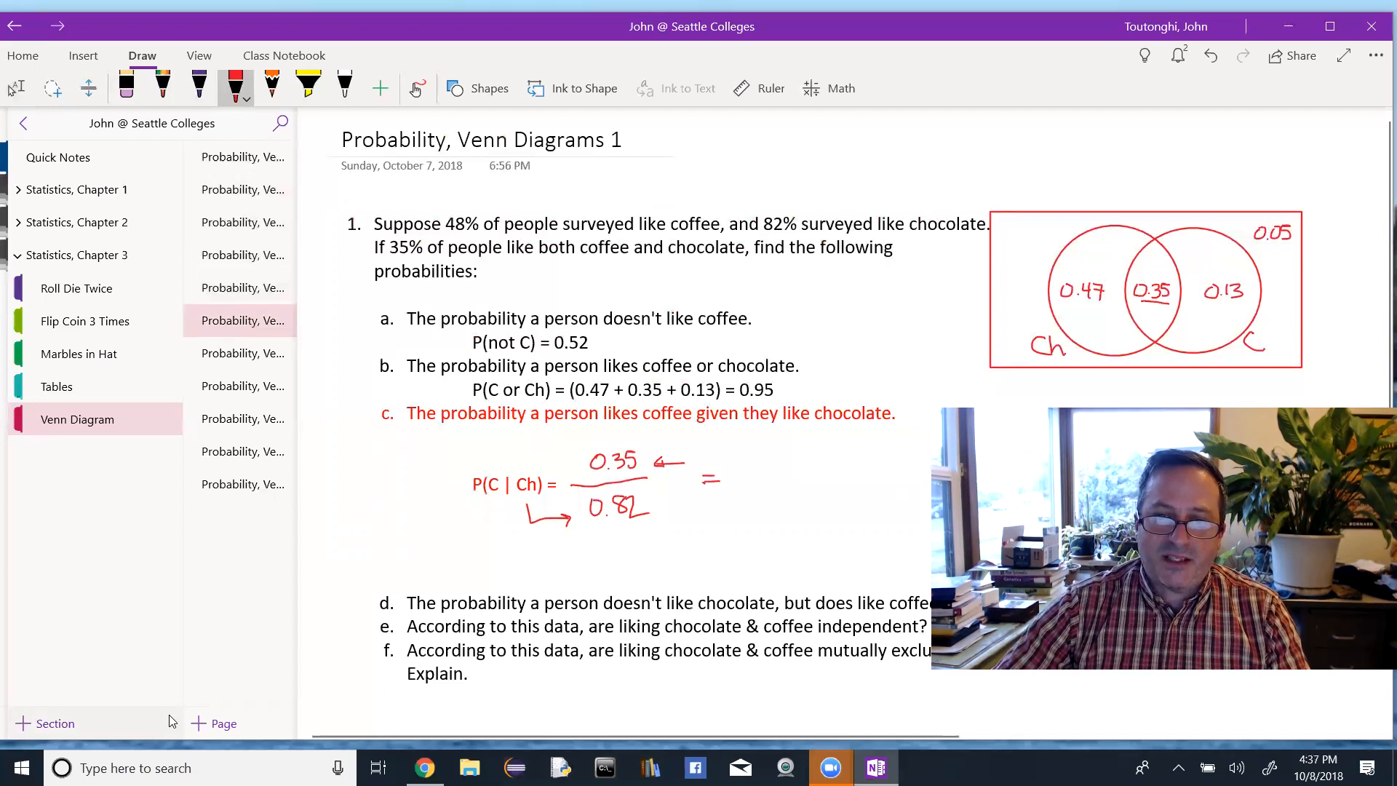
click(44, 722)
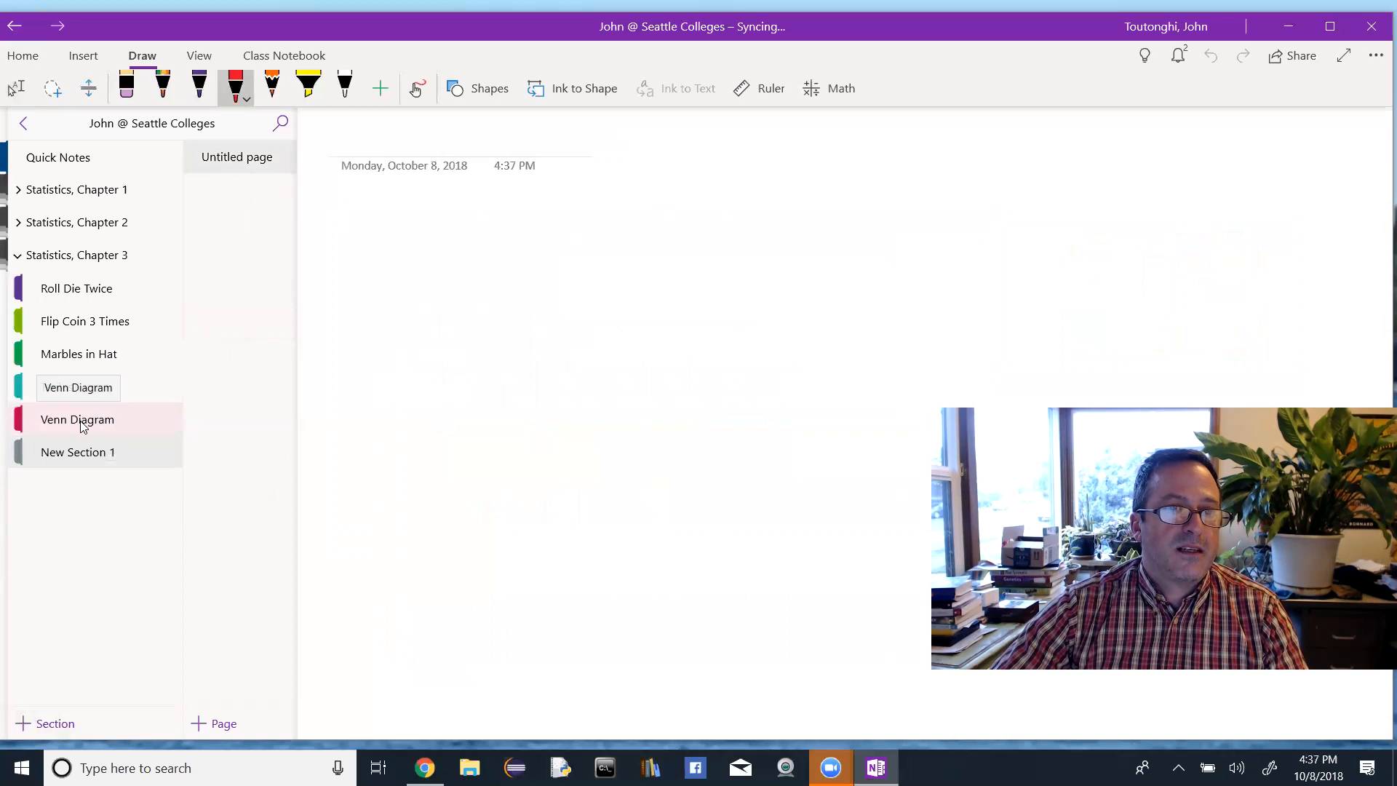
click(78, 418)
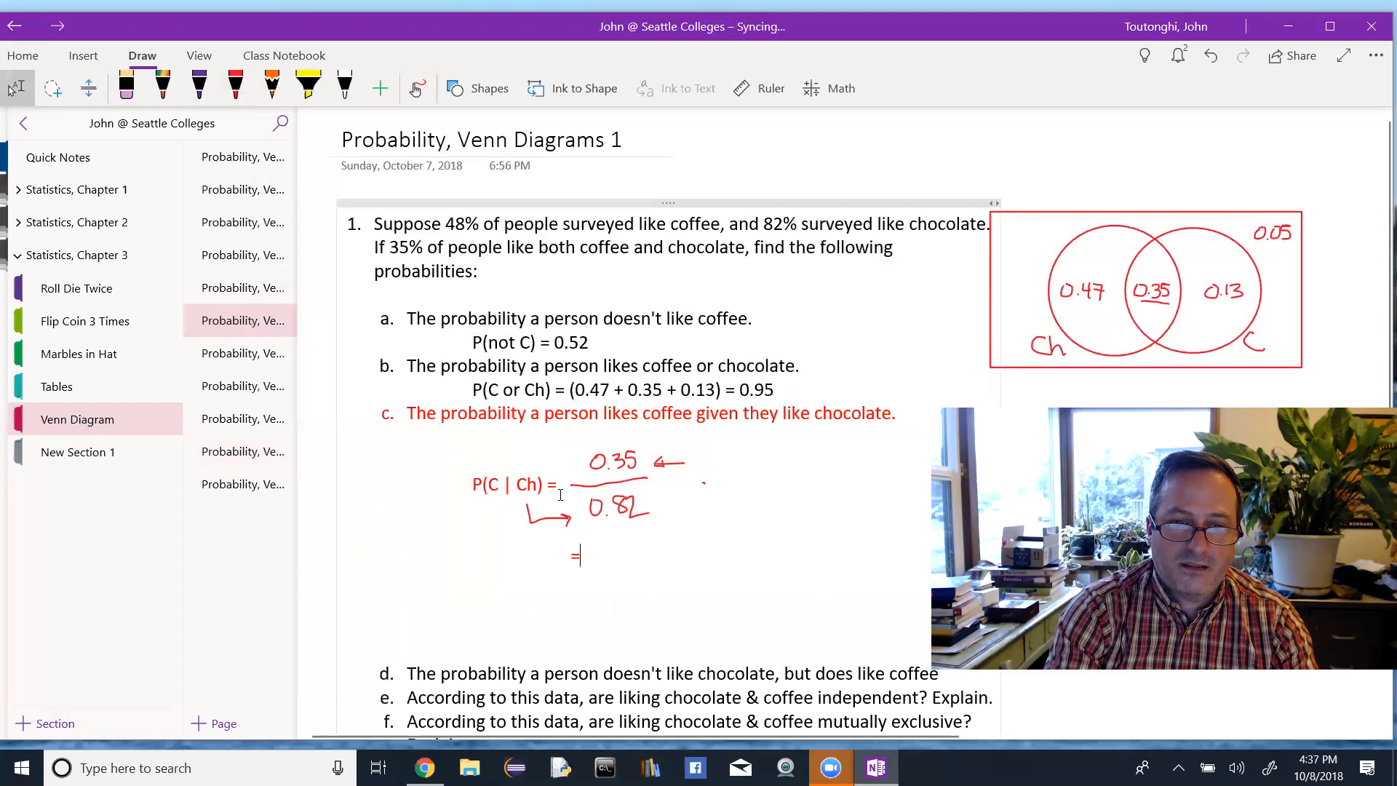
Type 0.35/0.82 = 0.4268 as the answer to part c.
text(0.)
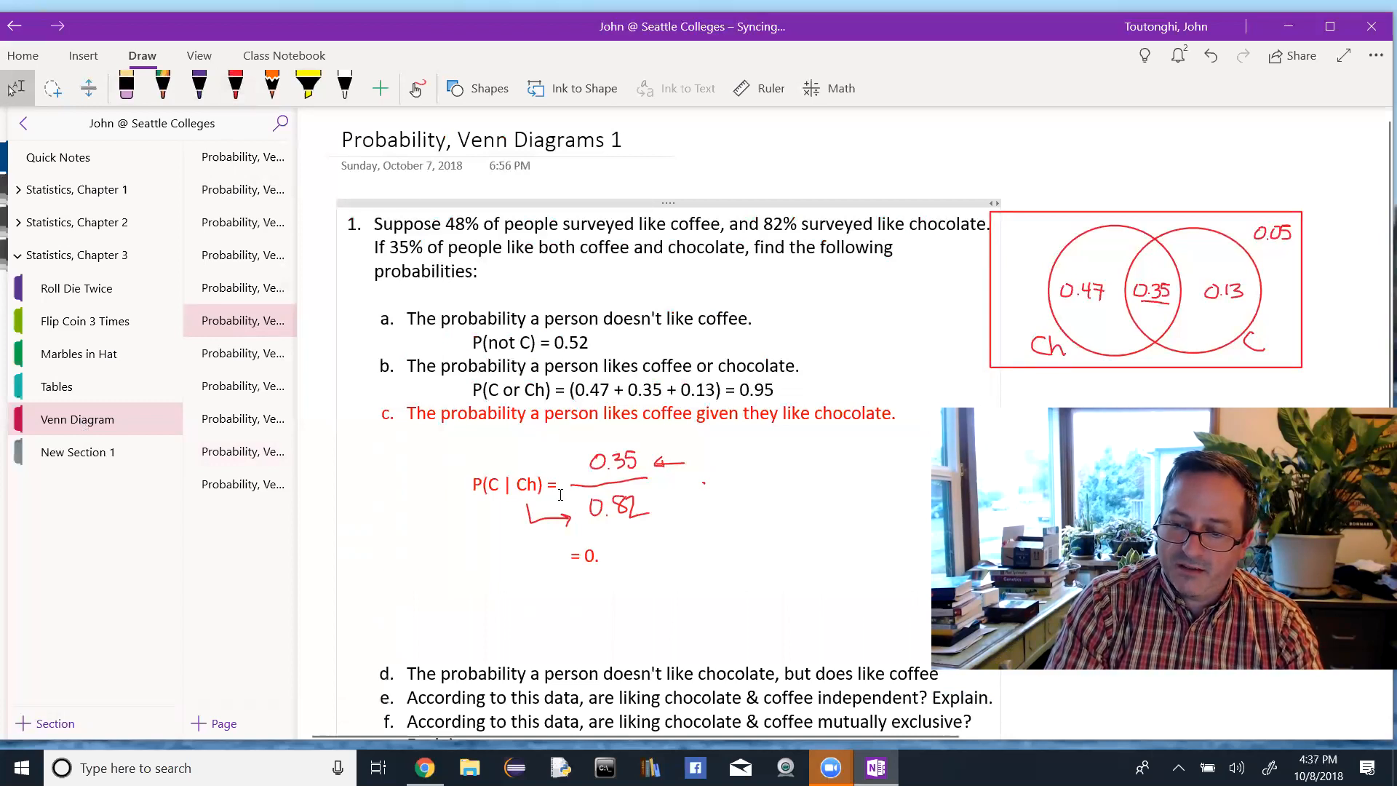
text(35/0.)
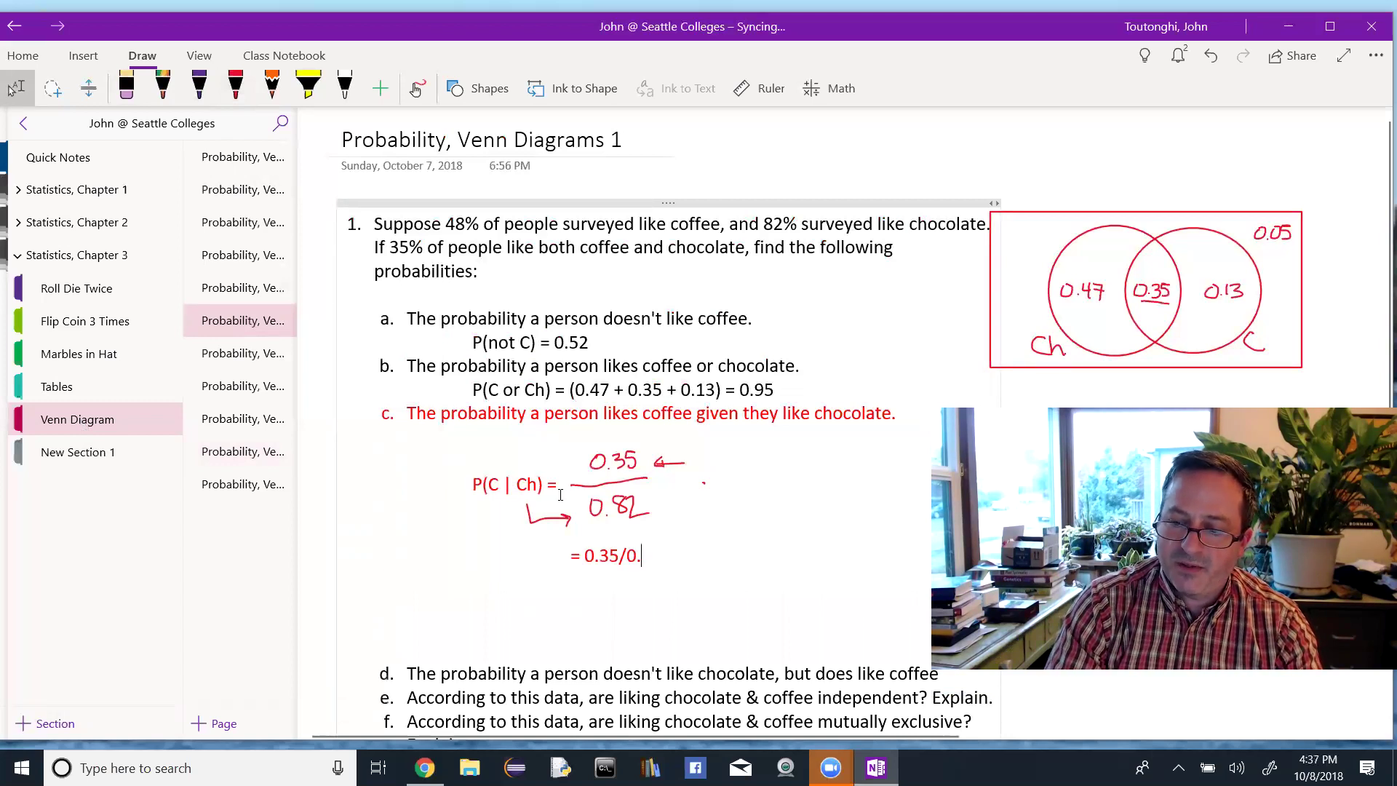
text(82 = 0.4268)
text(P(not Ch AND C) =)
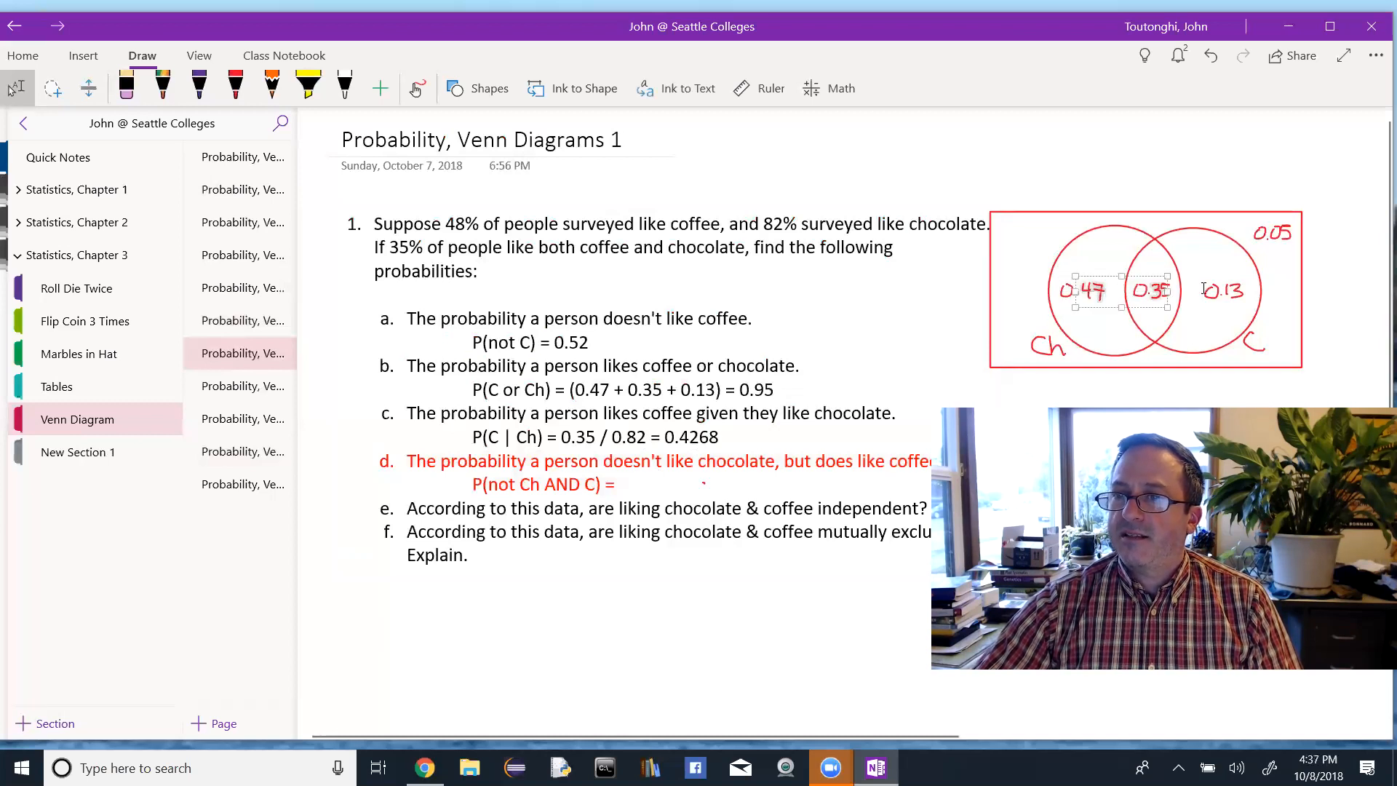
Select the coffee-only 0.13 in the diagram and type 0.13 for part d.
click(1223, 292)
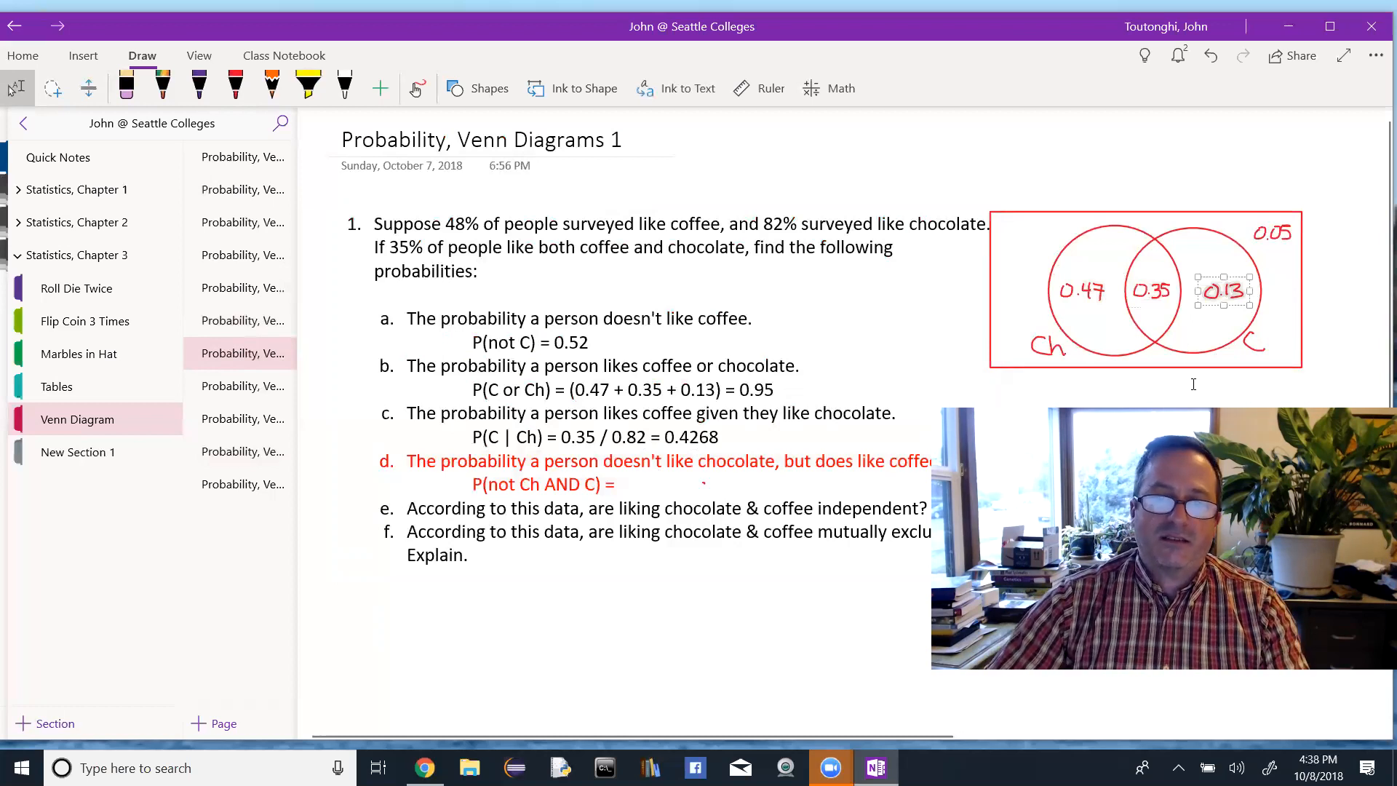
text(0)
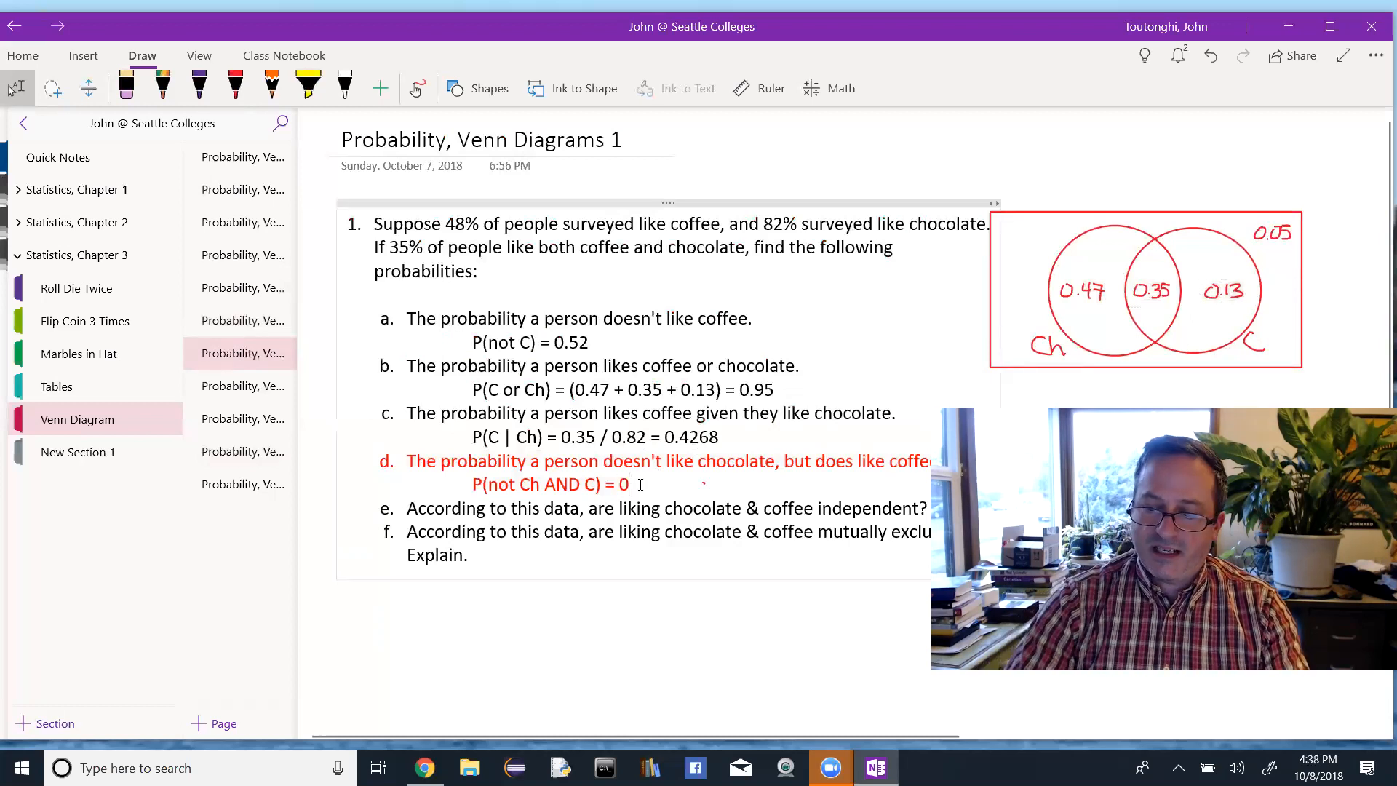
text(.13)
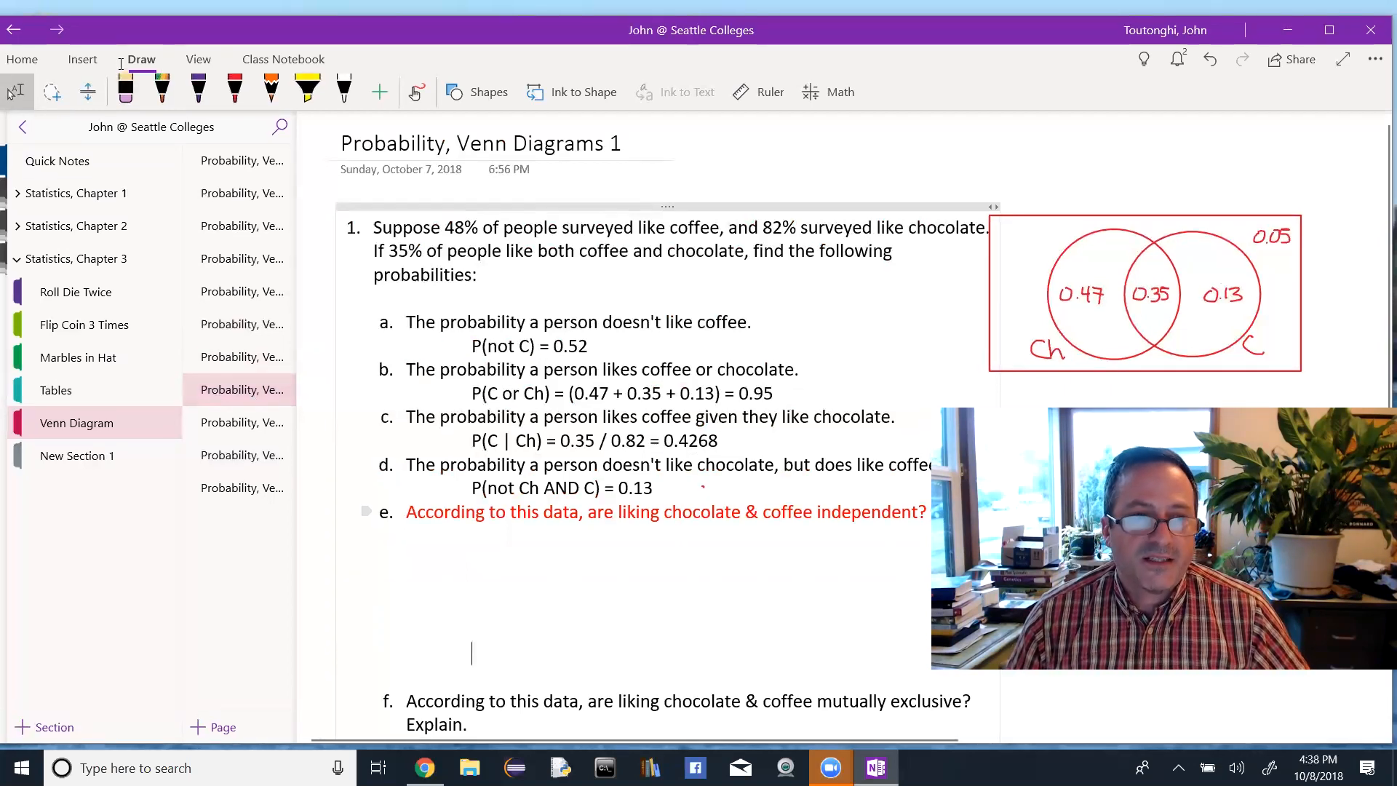
Handwrite P(A∩B) = P(A)·P(B) under part e, comparing 0.35 with 0.82 × 0.42.
click(235, 91)
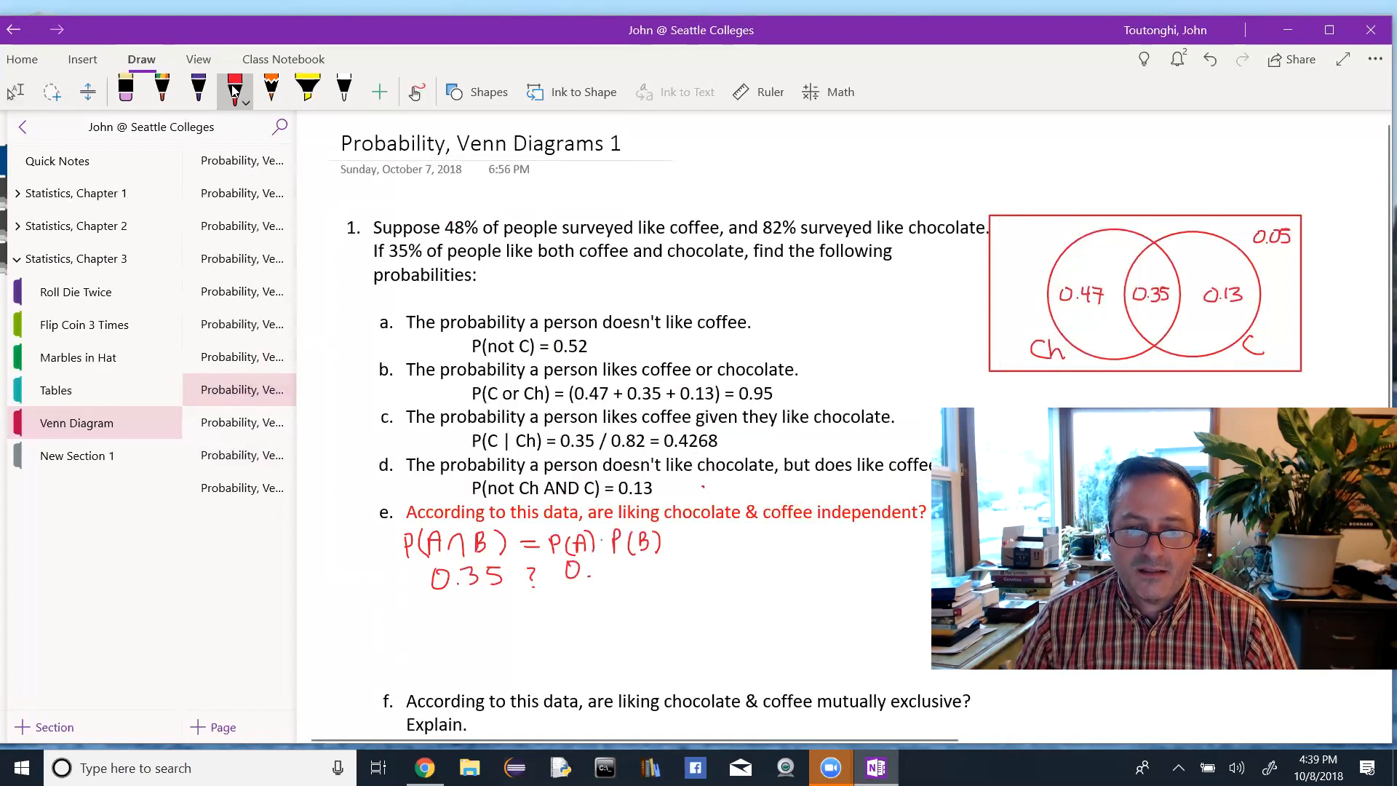
text(82 × 0.)
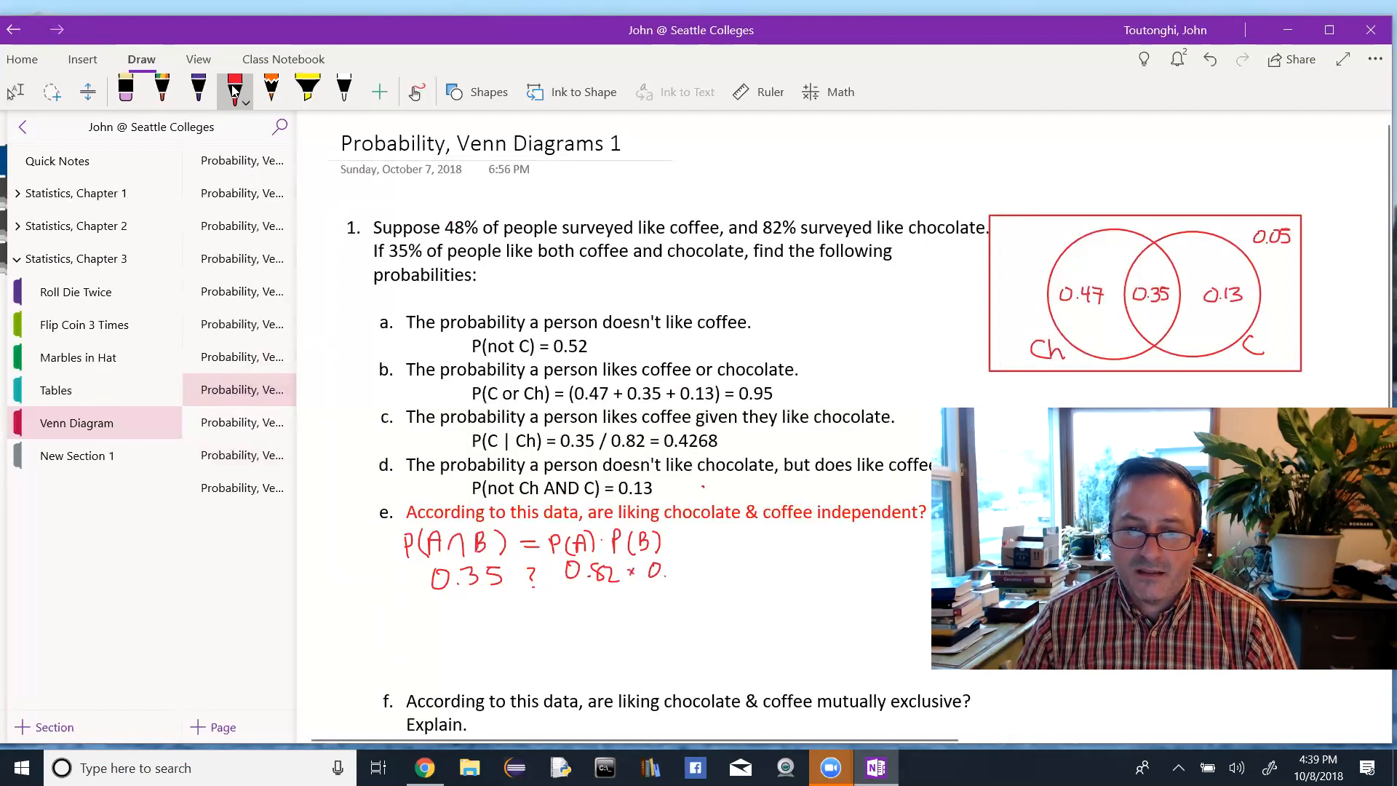
text(42)
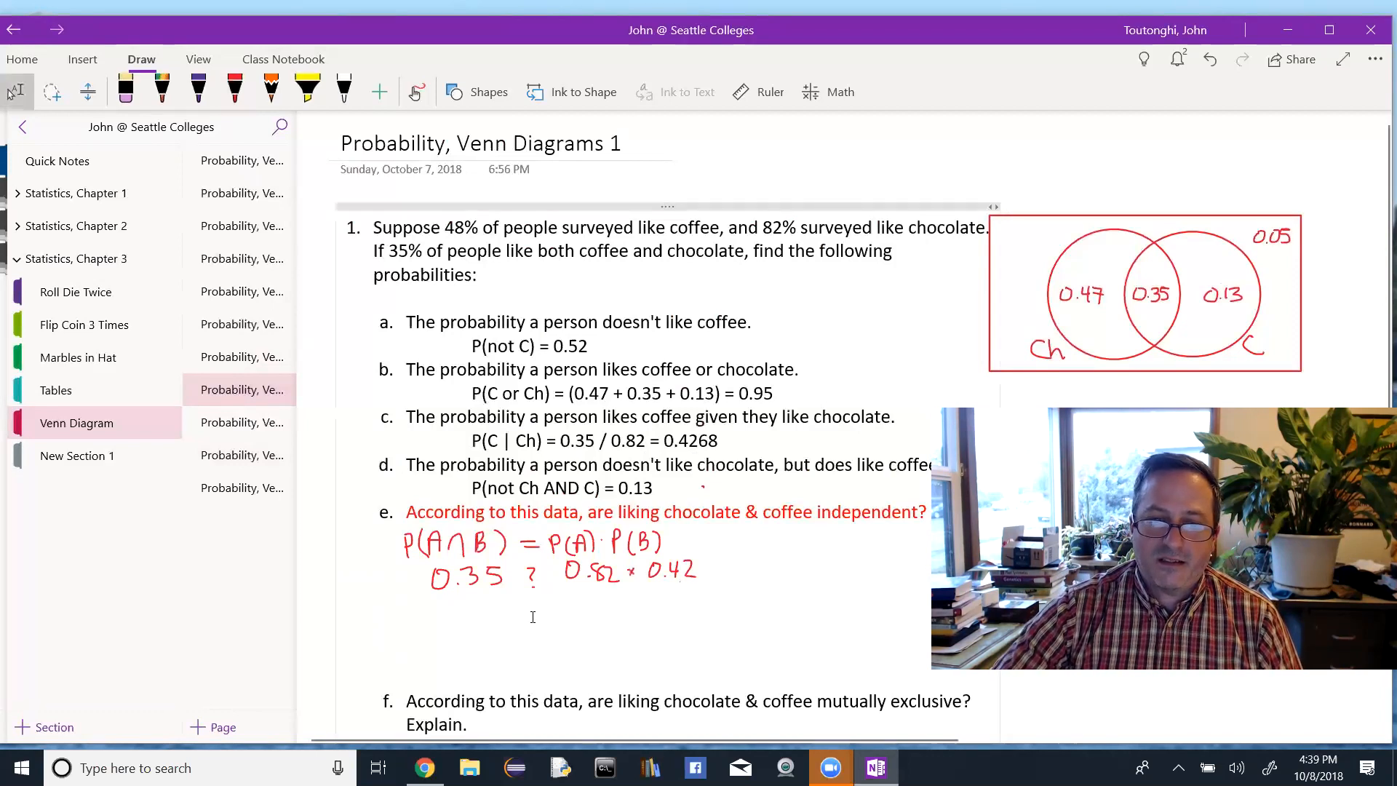
mouse_move(552, 615)
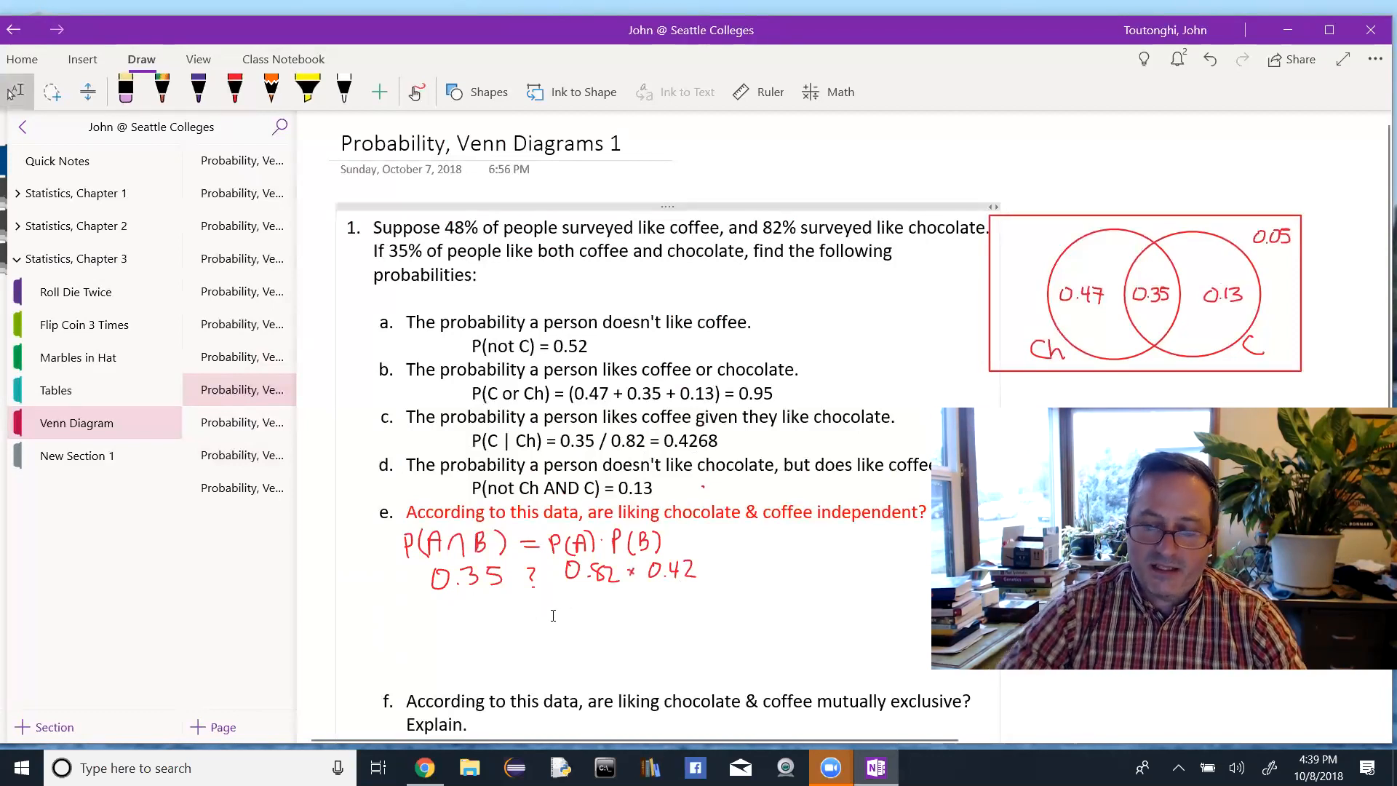
Type 0.35 ≠ 0.82 * 0.42 under part e, inserting the ≠ symbol.
text(0.35)
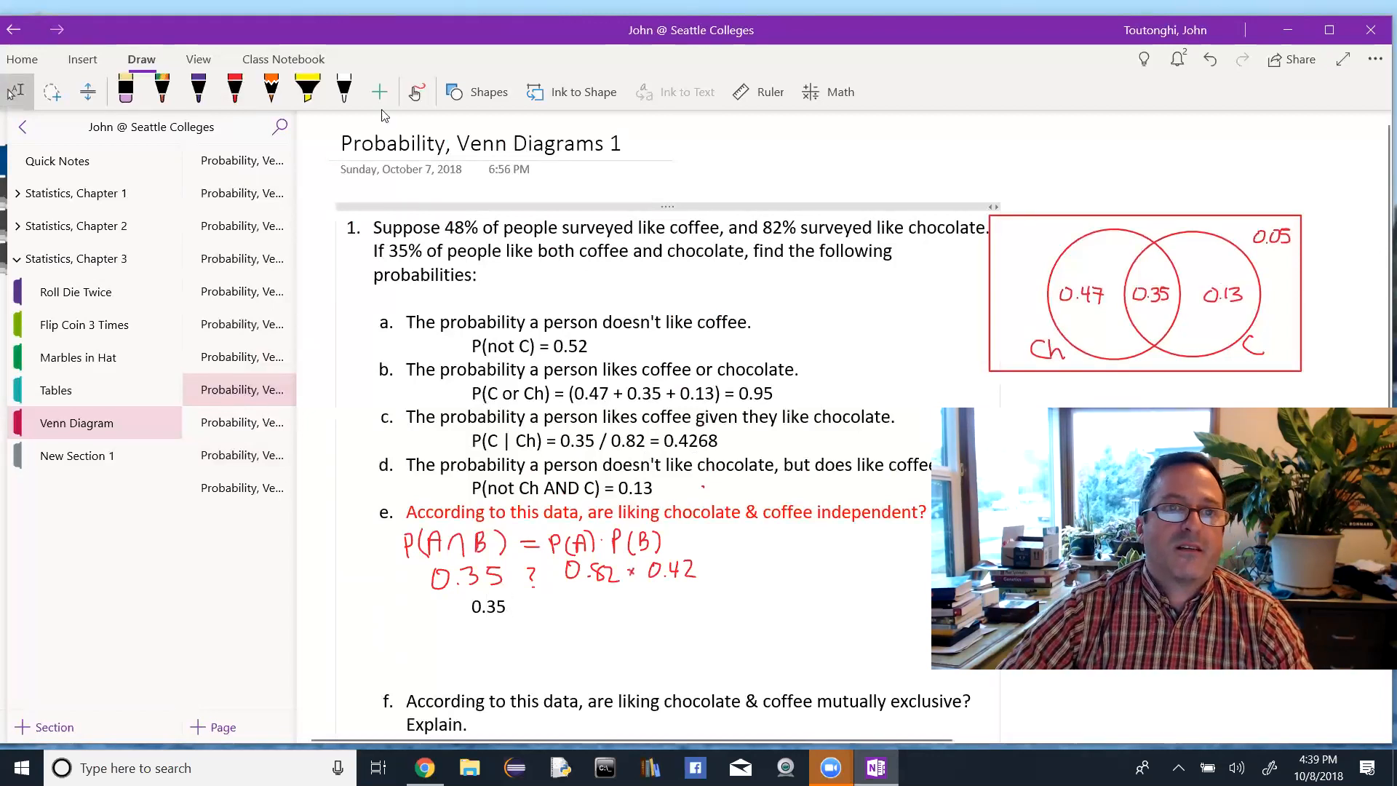
click(82, 59)
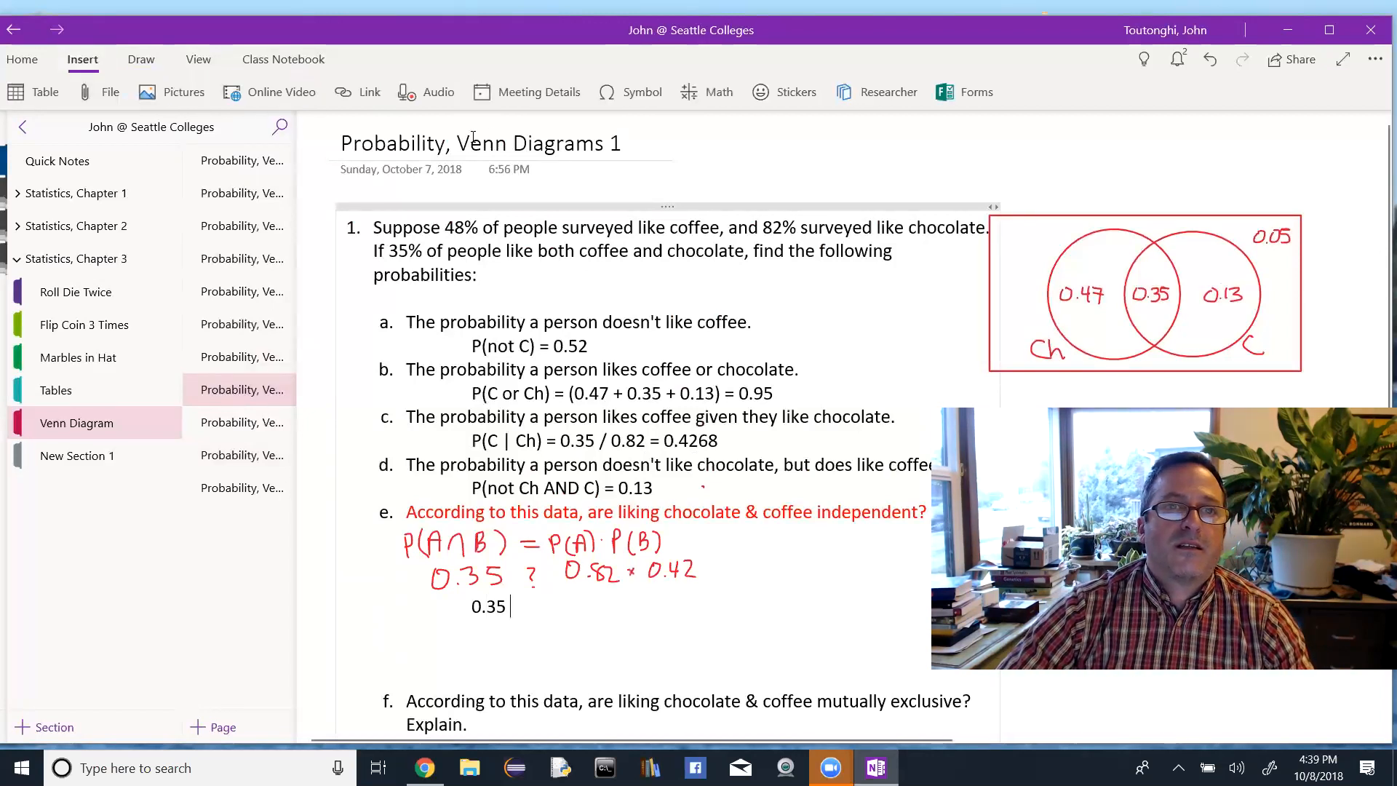
click(641, 91)
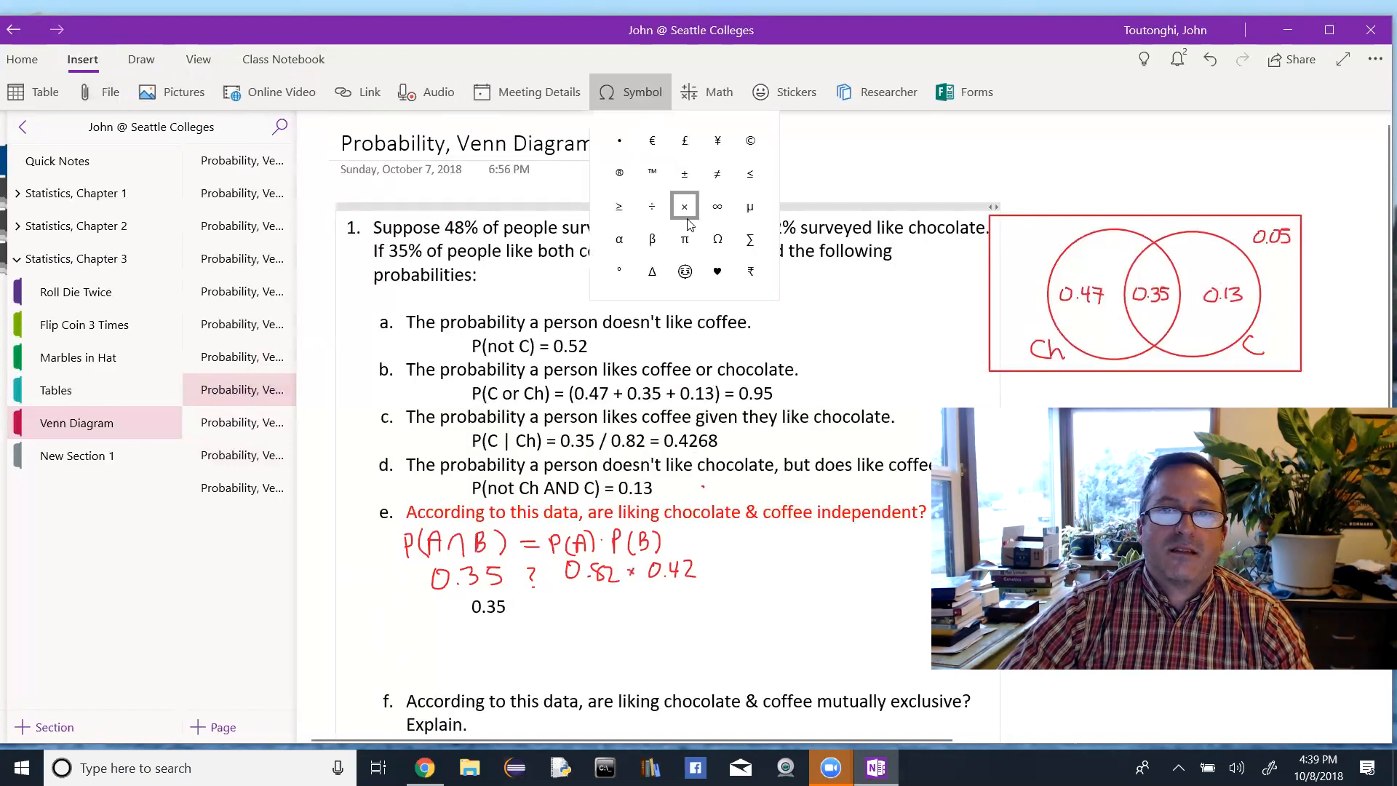
click(715, 173)
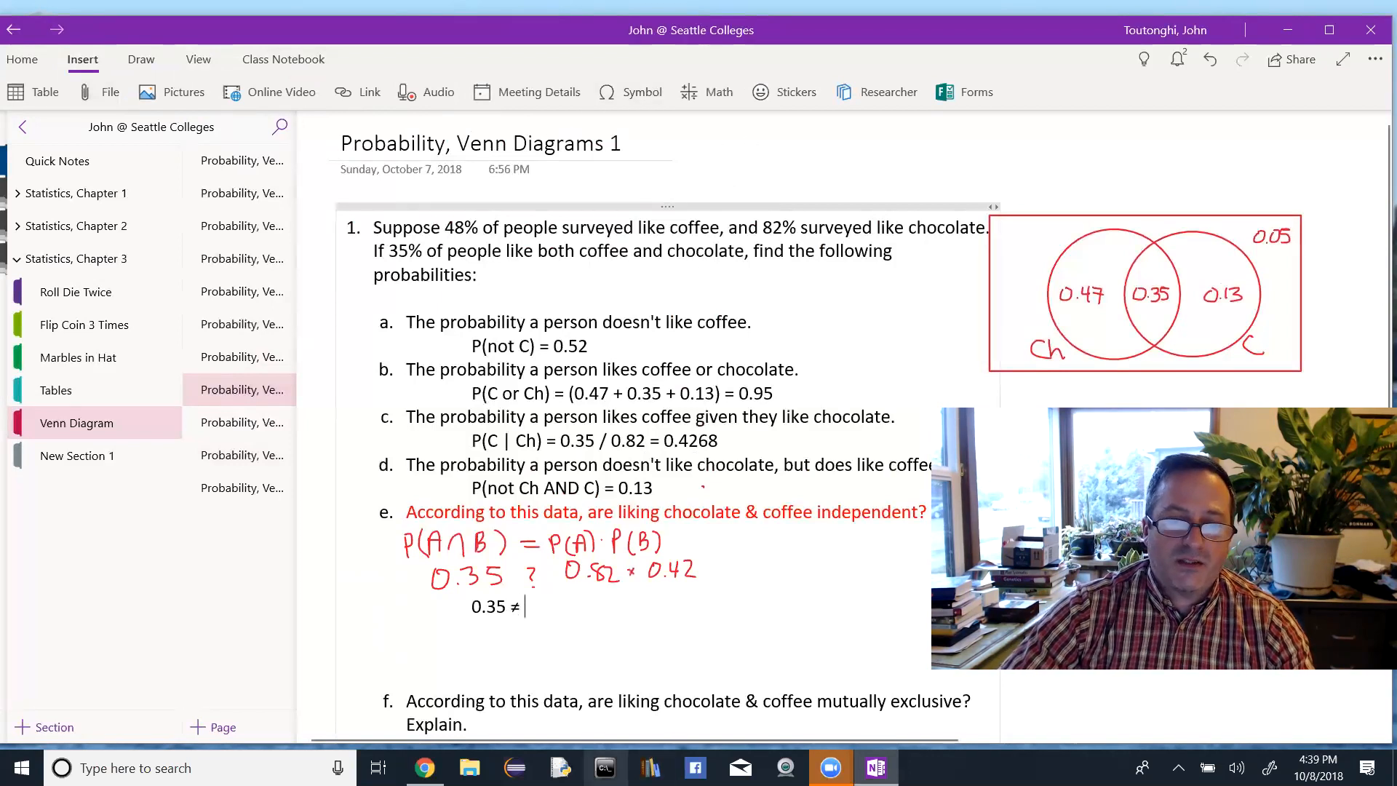
text(0.82)
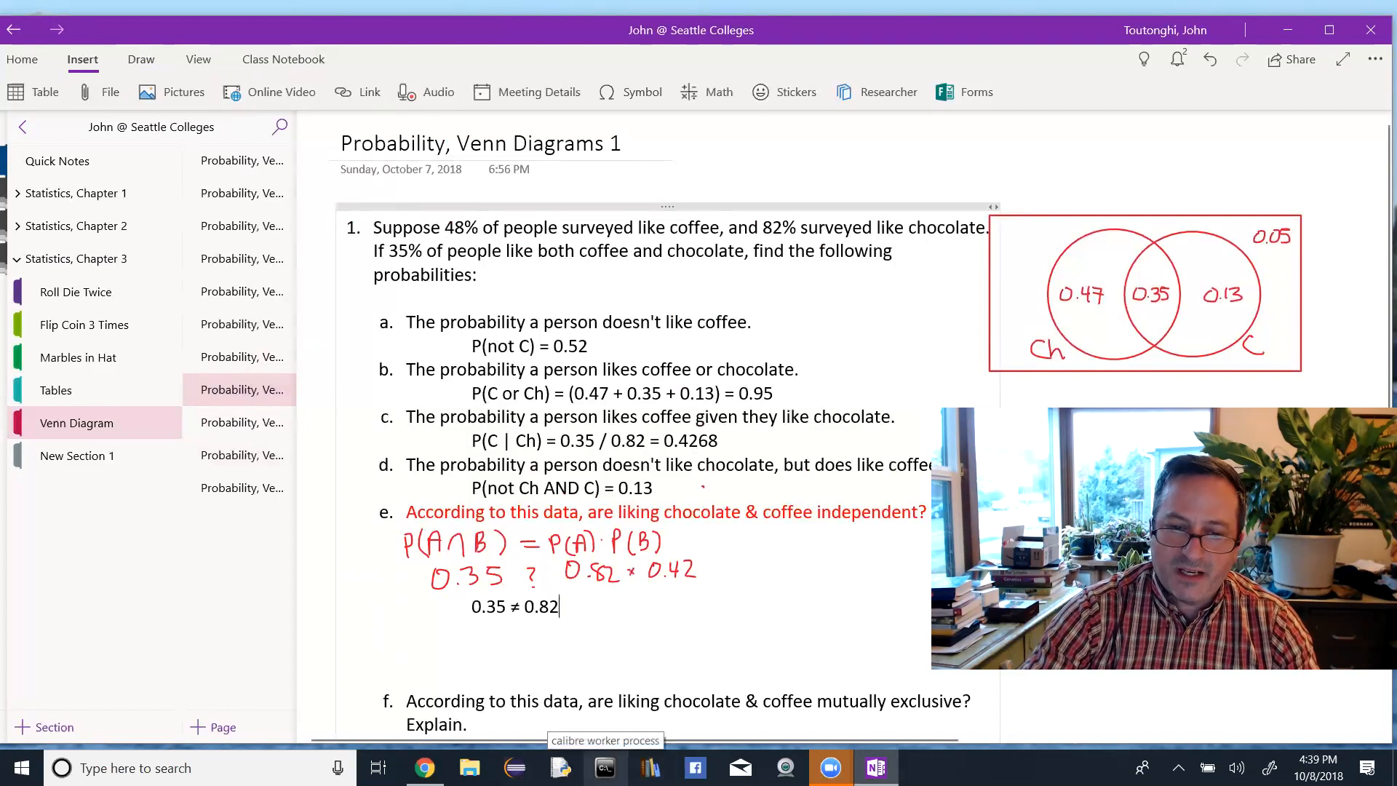
text(*)
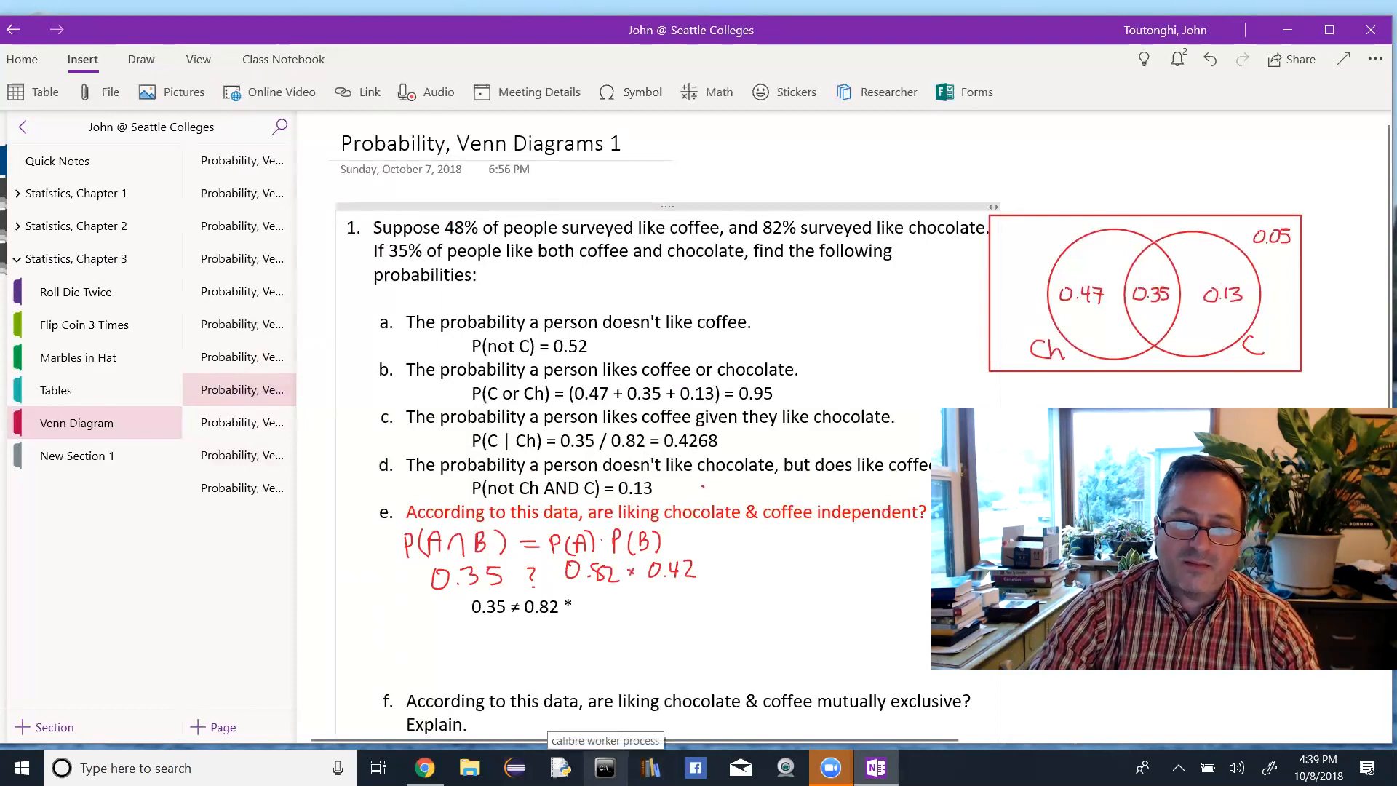
text(0.42)
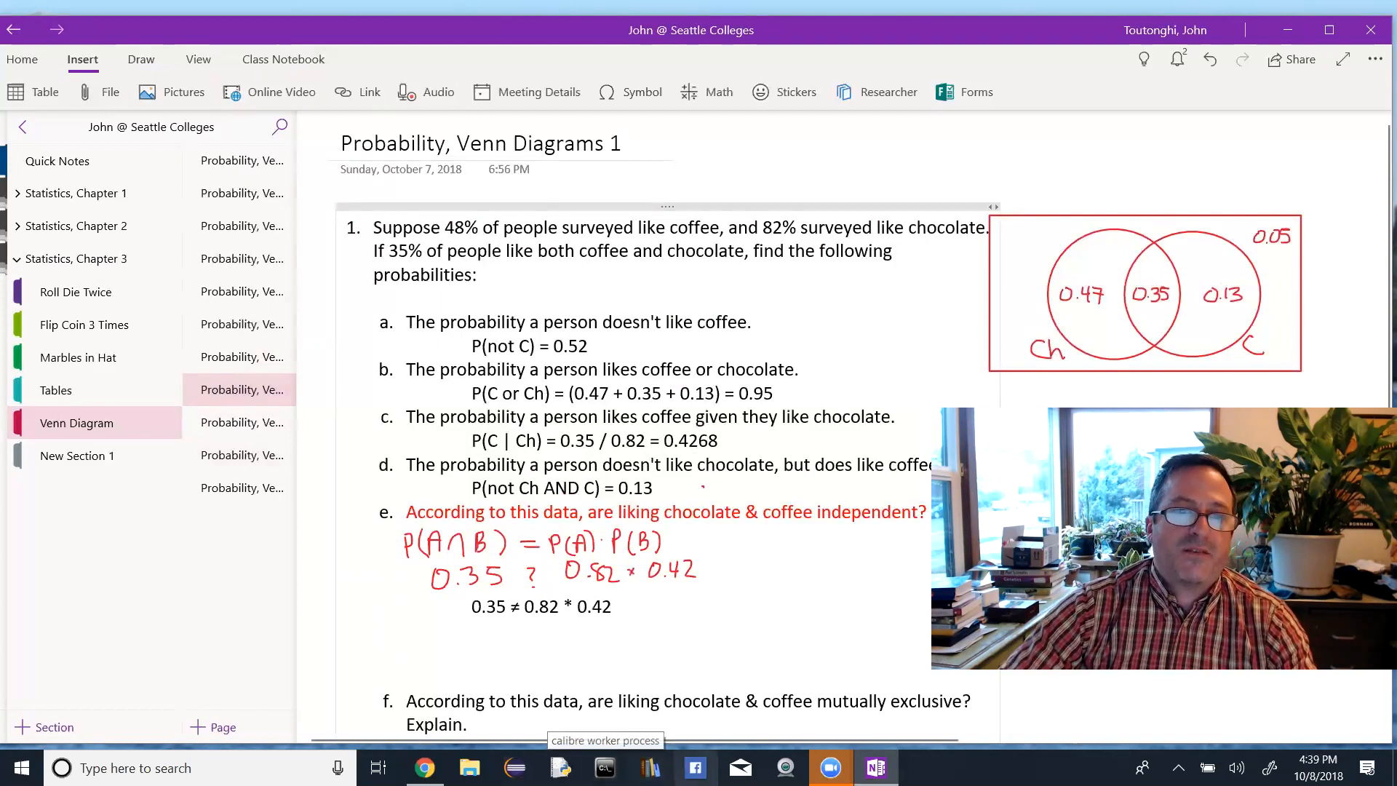
Colour the comparison line red and append = 0.3444 So Not Independent.
triple_click(541, 606)
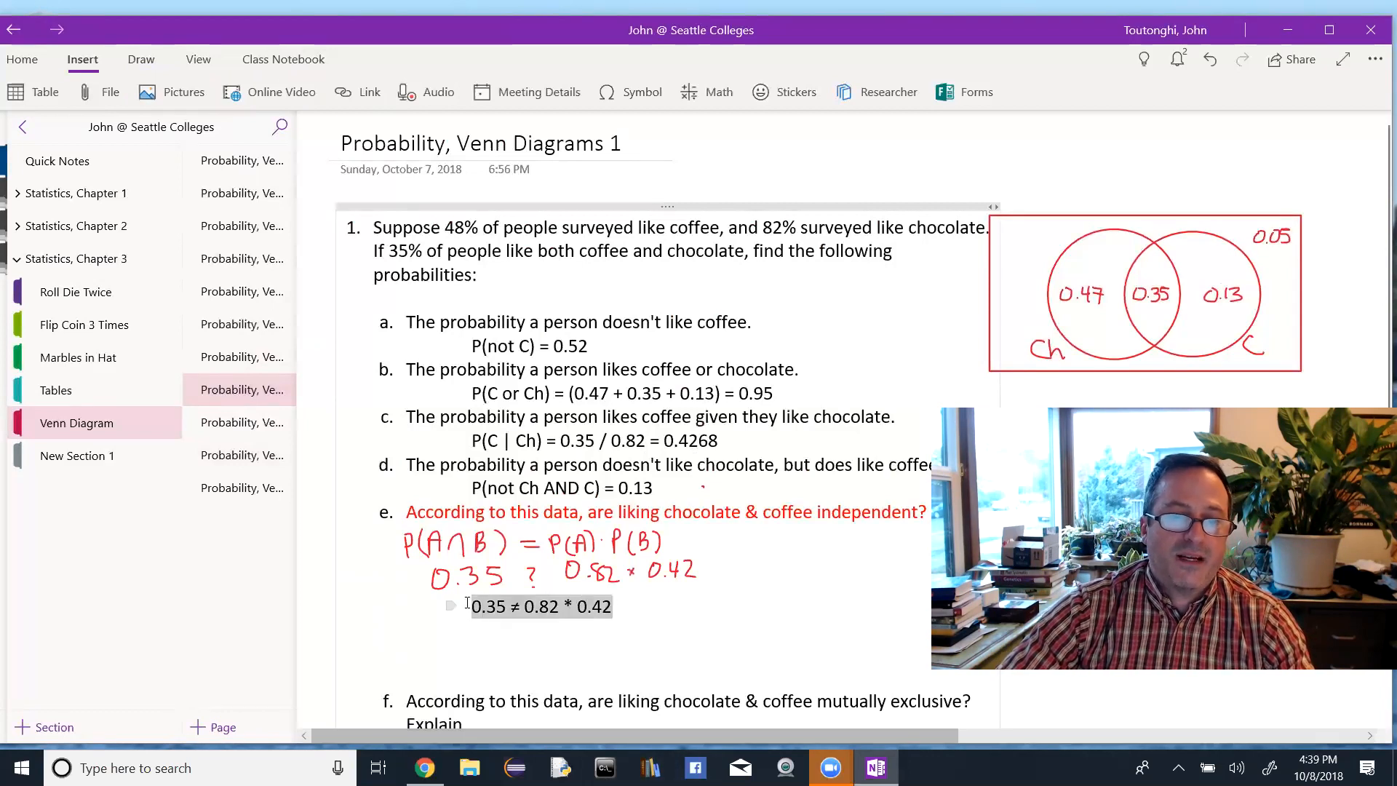
click(21, 59)
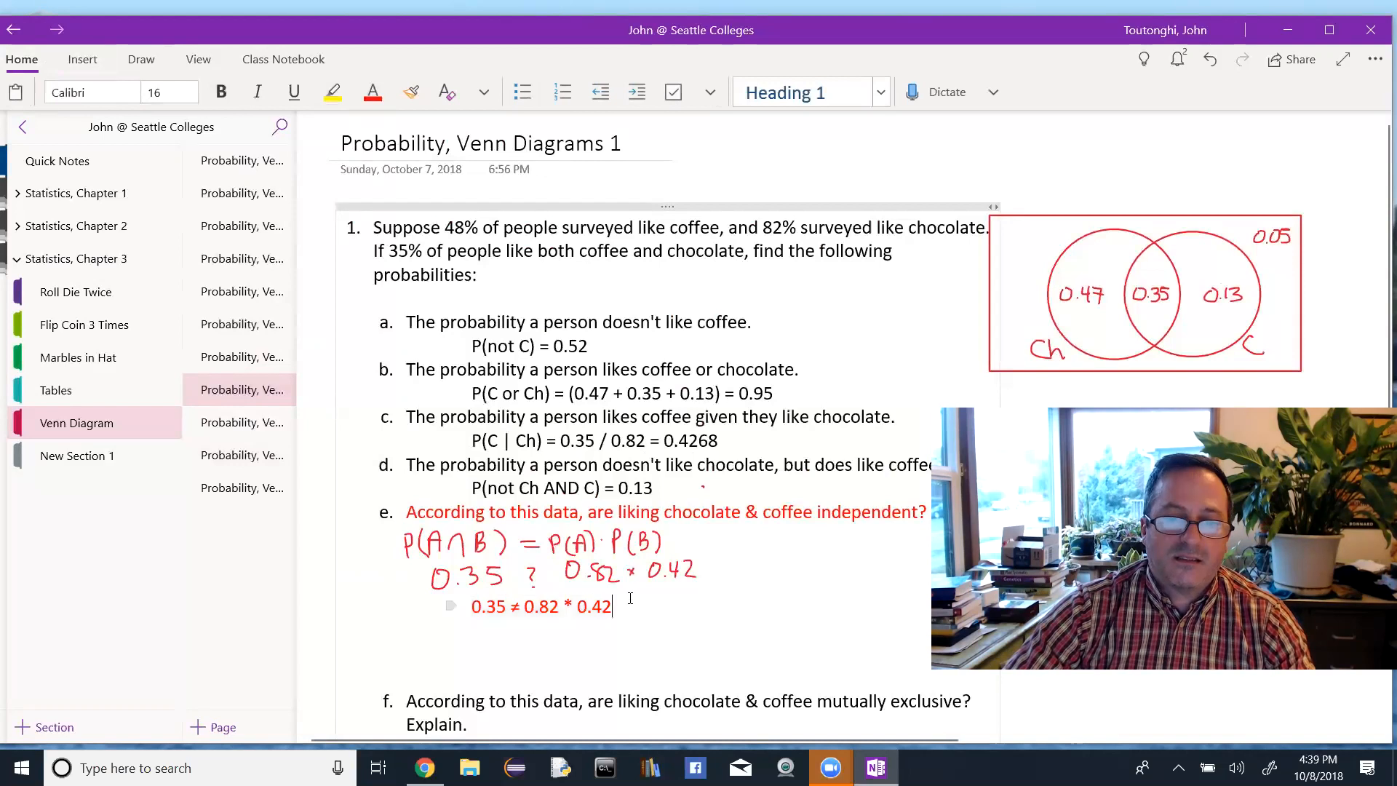
text(= 0.3444)
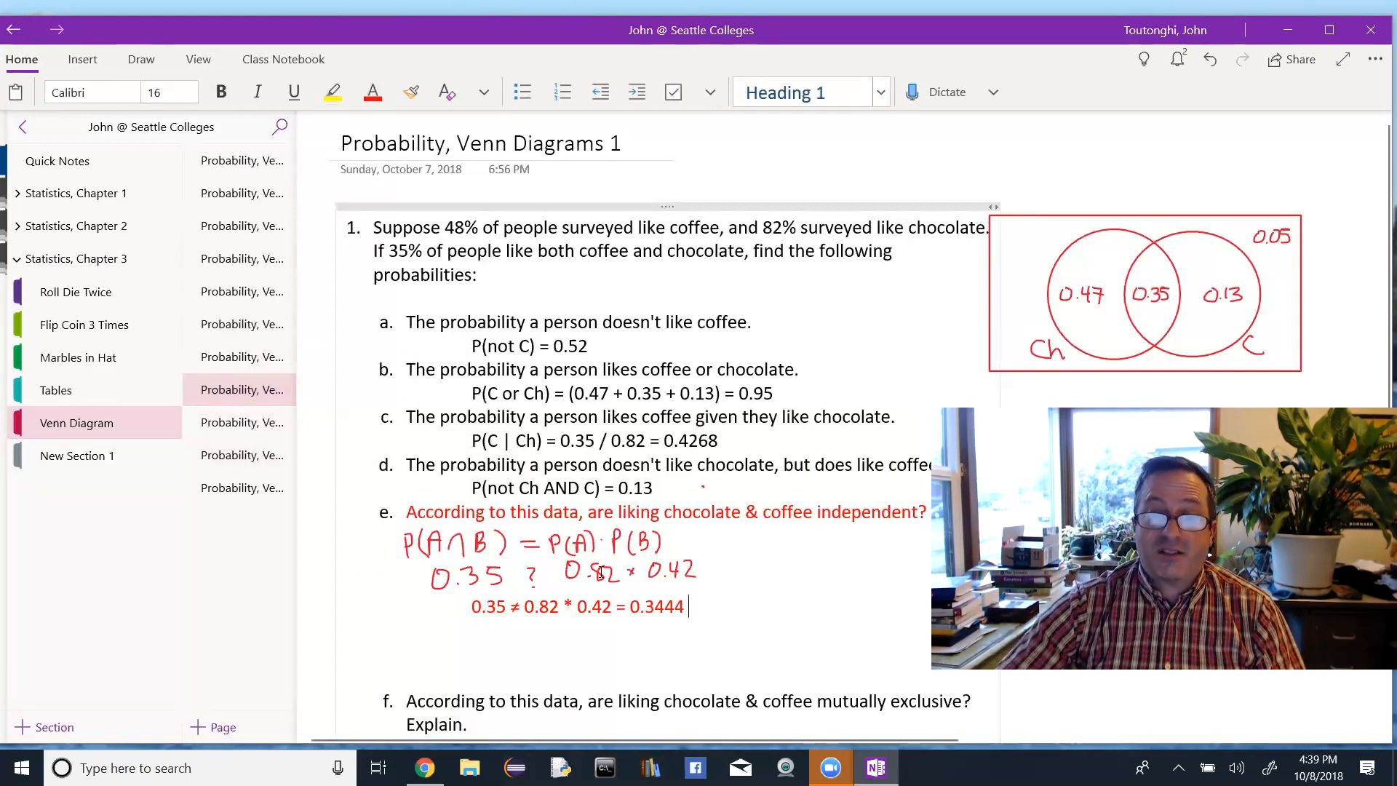
double_click(662, 607)
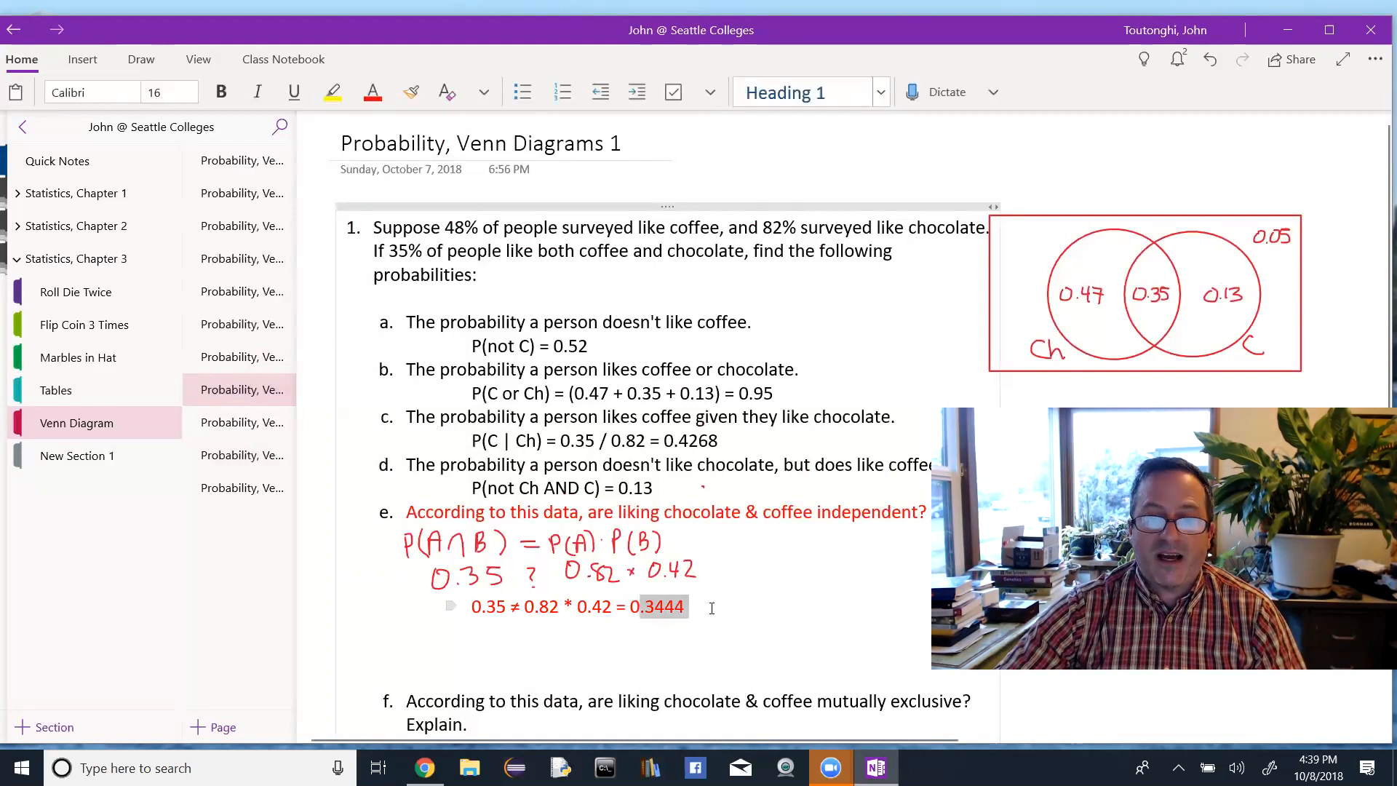
text(So N)
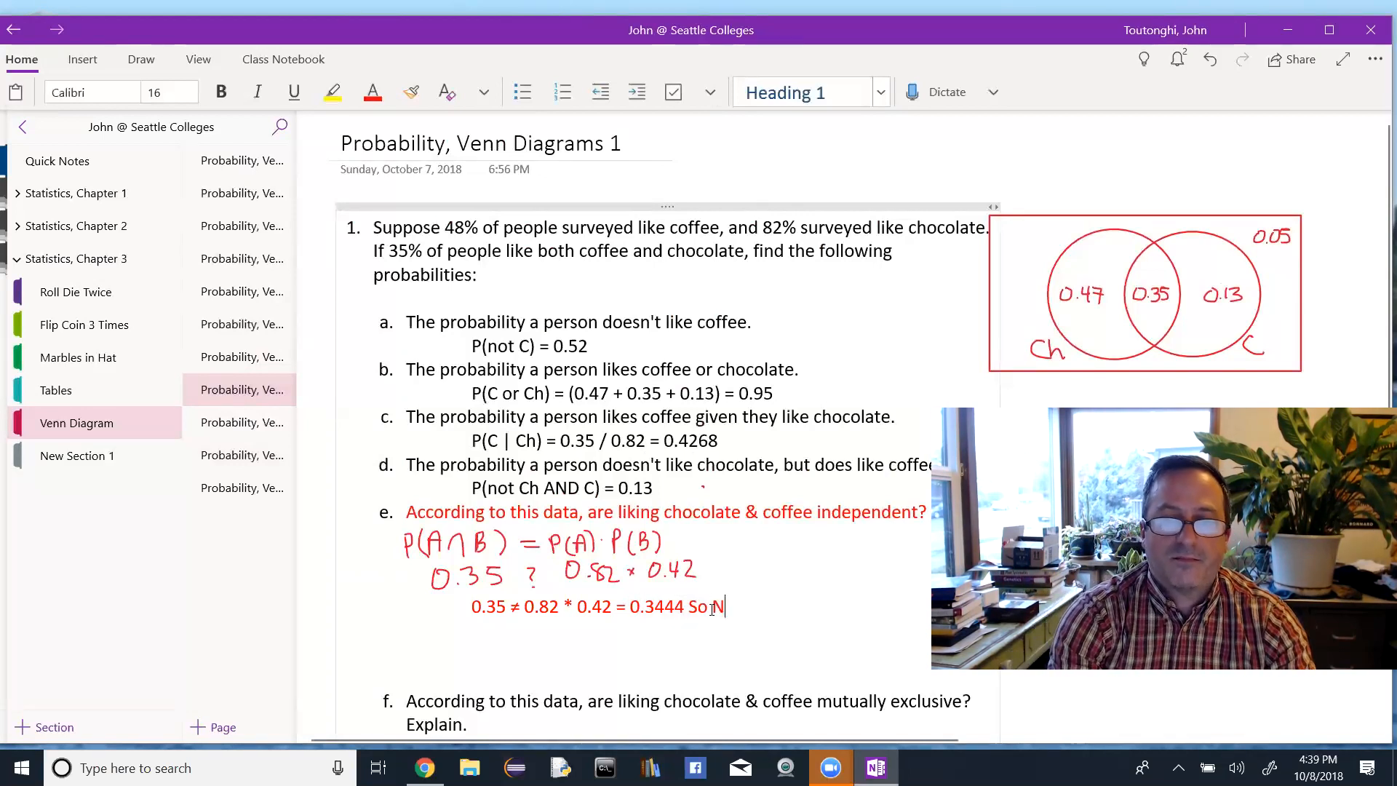
text(Not Indepen)
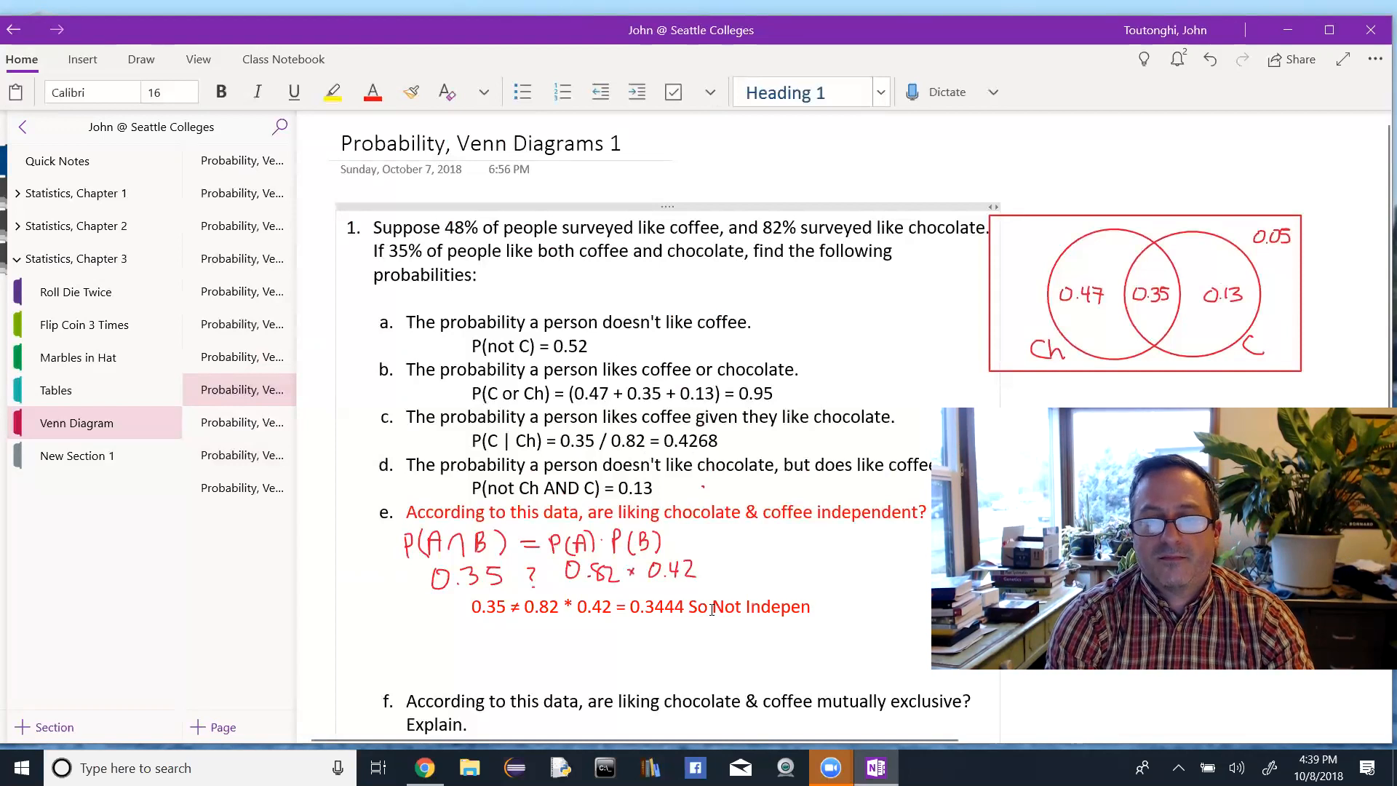
text(dent.)
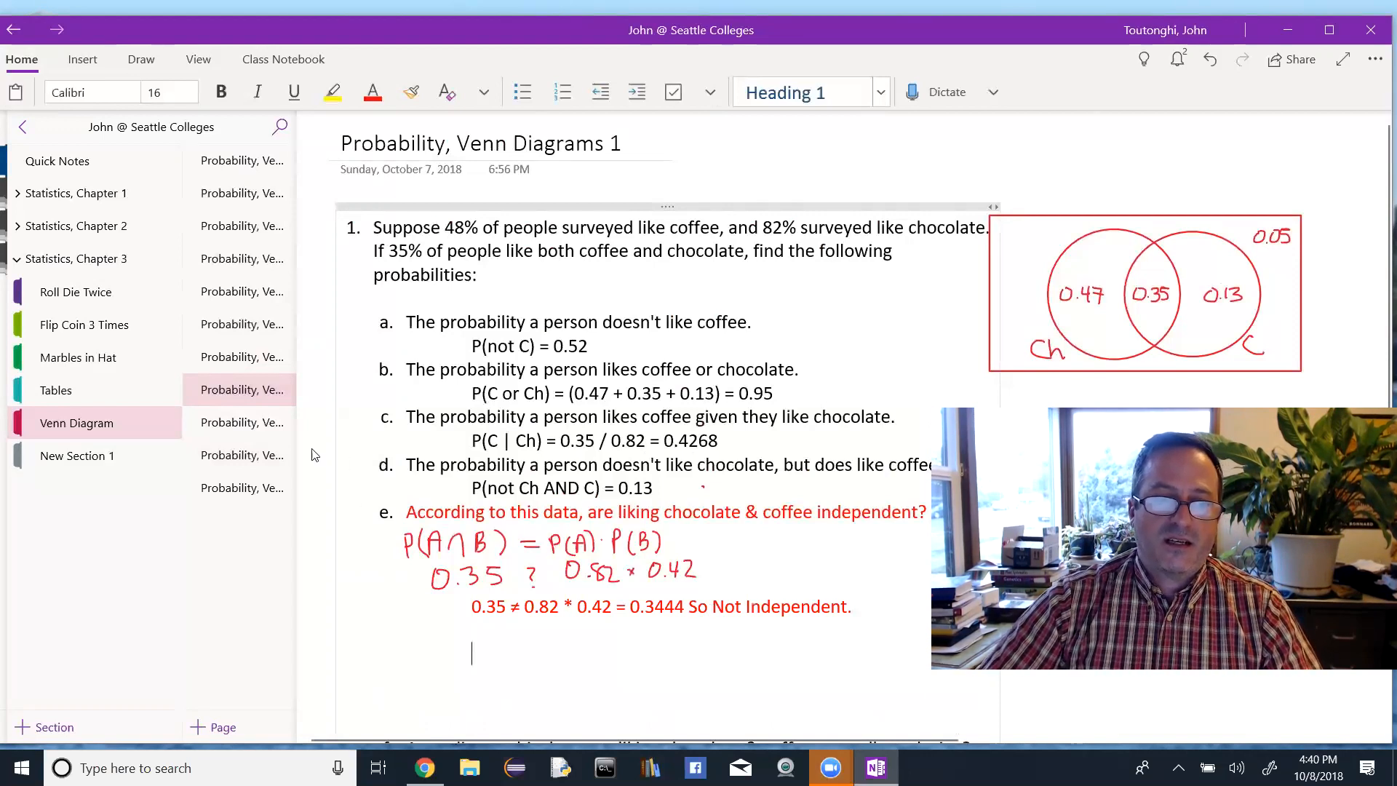
mouse_move(261, 422)
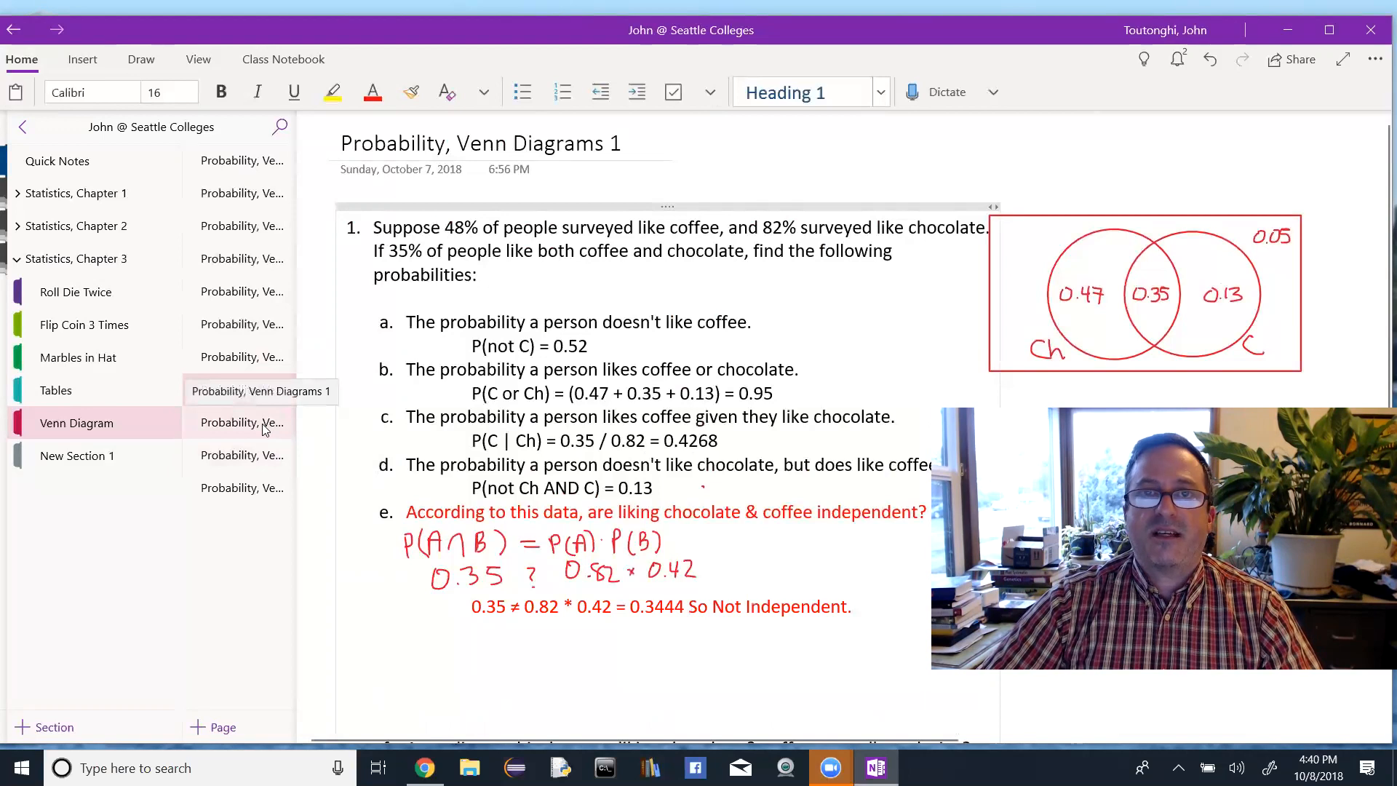
Scroll to part e's P(Ch|C) = 0.7292 answer and select NOT independent for emphasis.
scroll(down, 3)
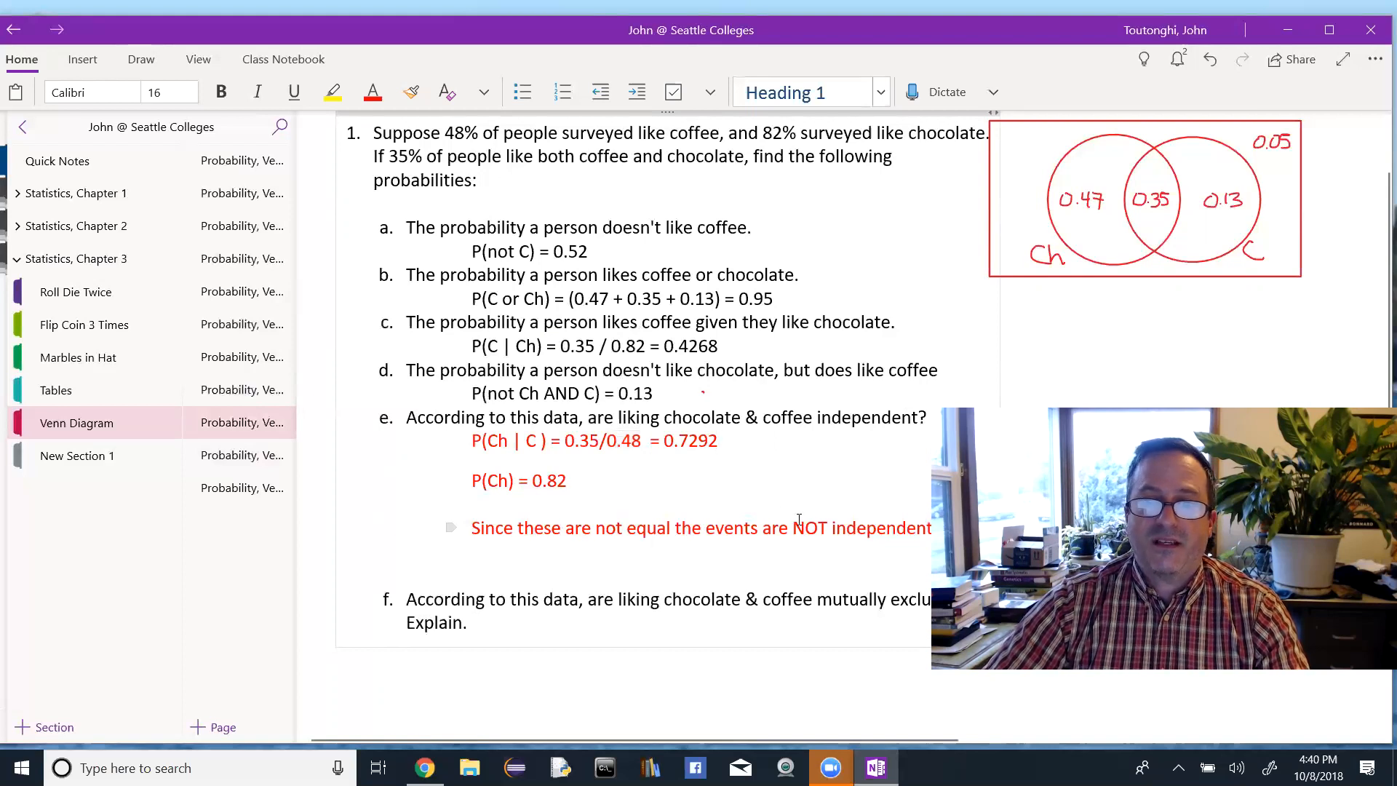
double_click(860, 527)
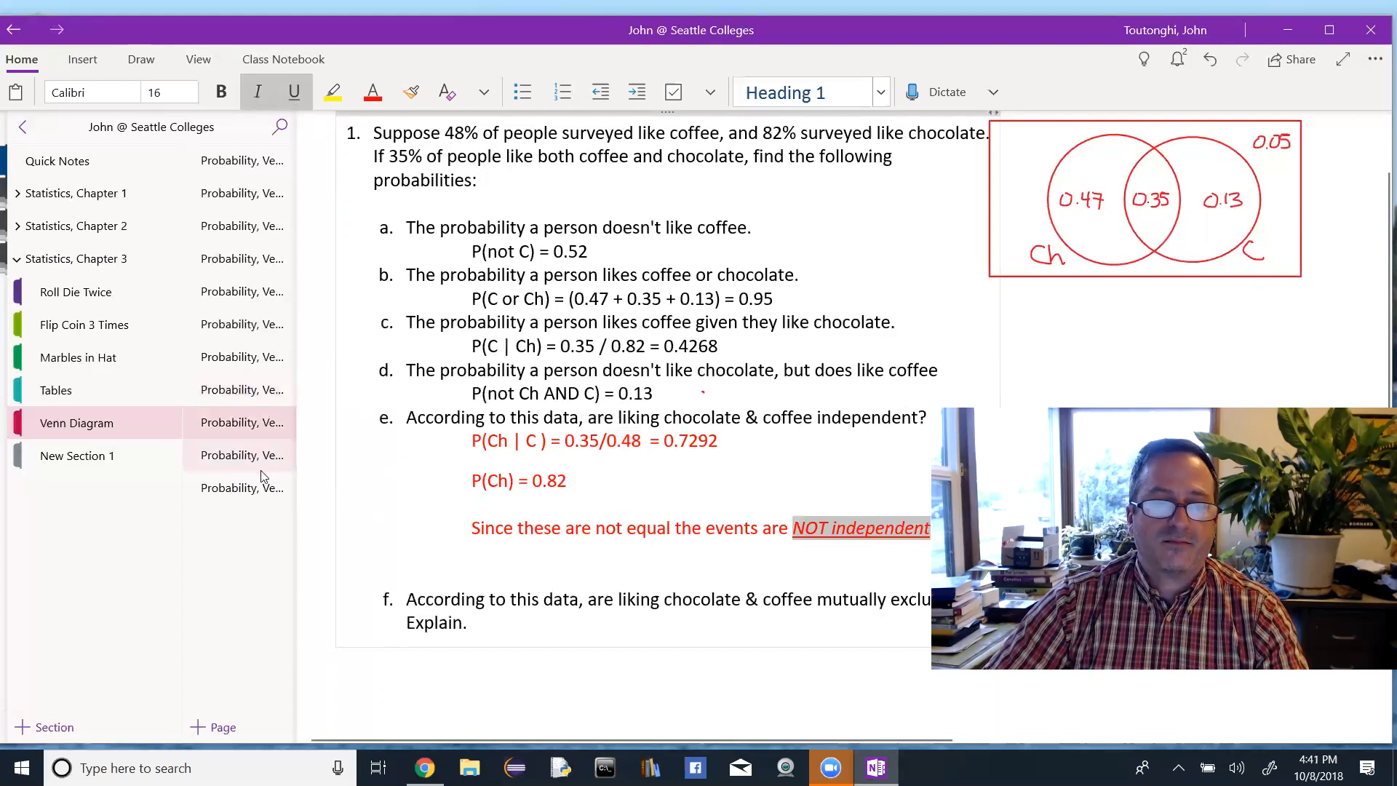
scroll(down, 3)
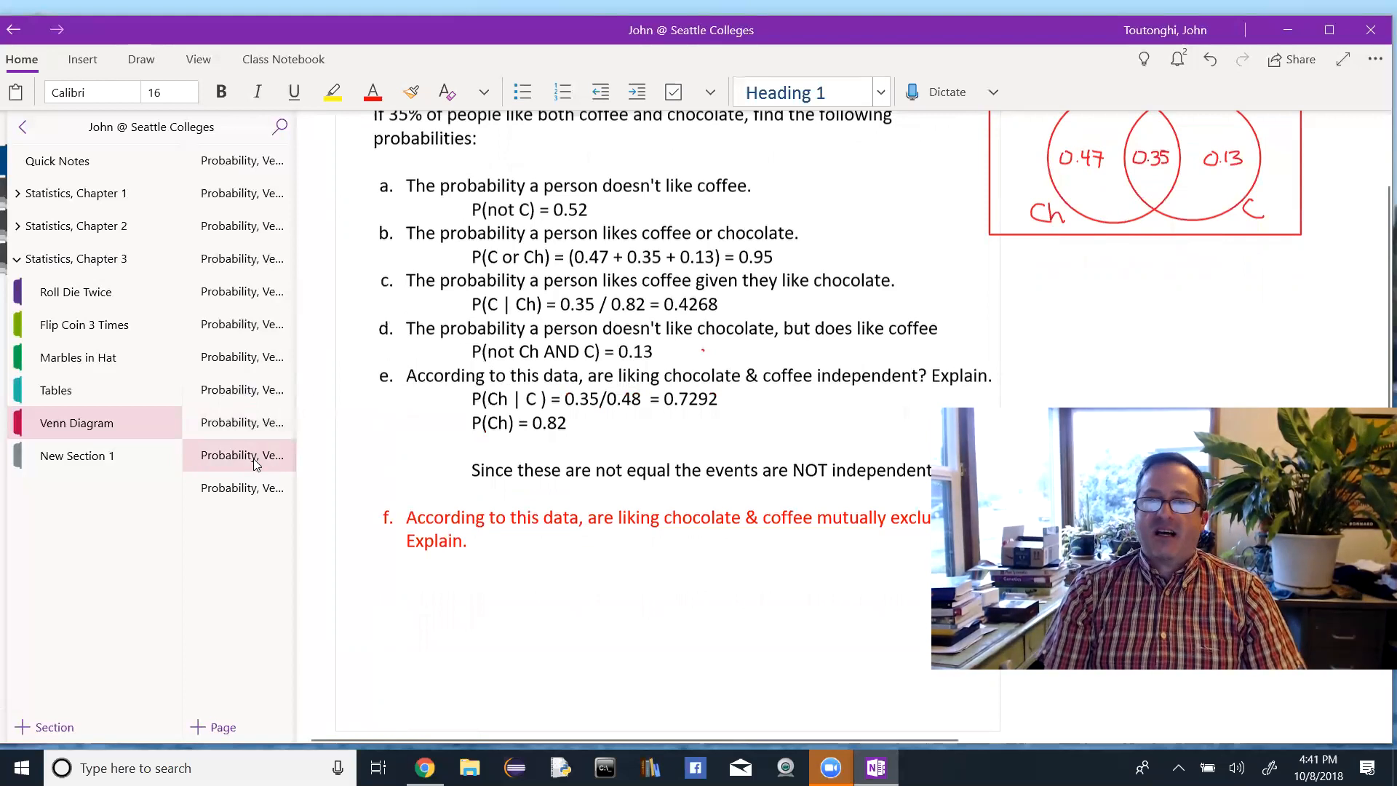
Start a note beneath question f for the disjoint circles A, B and P(A∩B)=0.
click(373, 682)
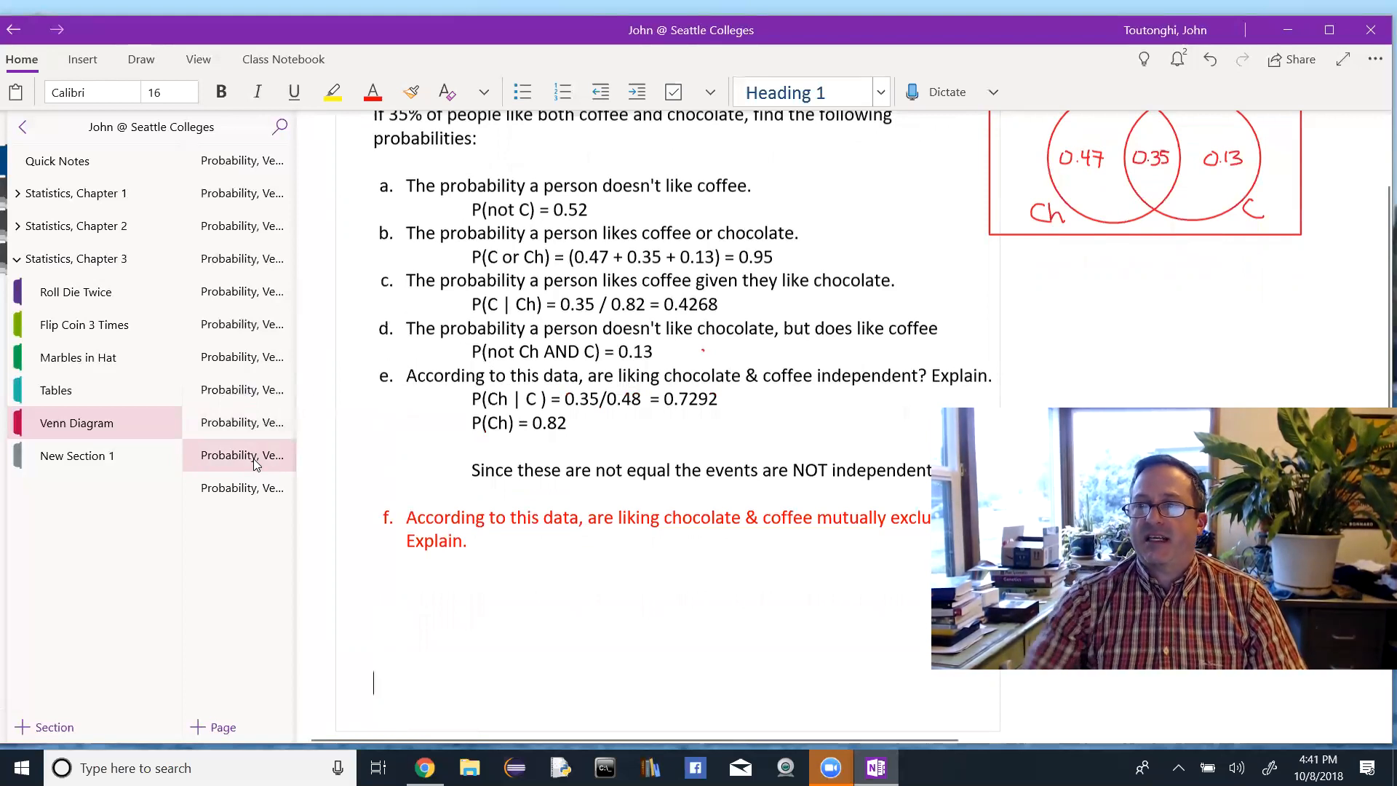
scroll(up, 3)
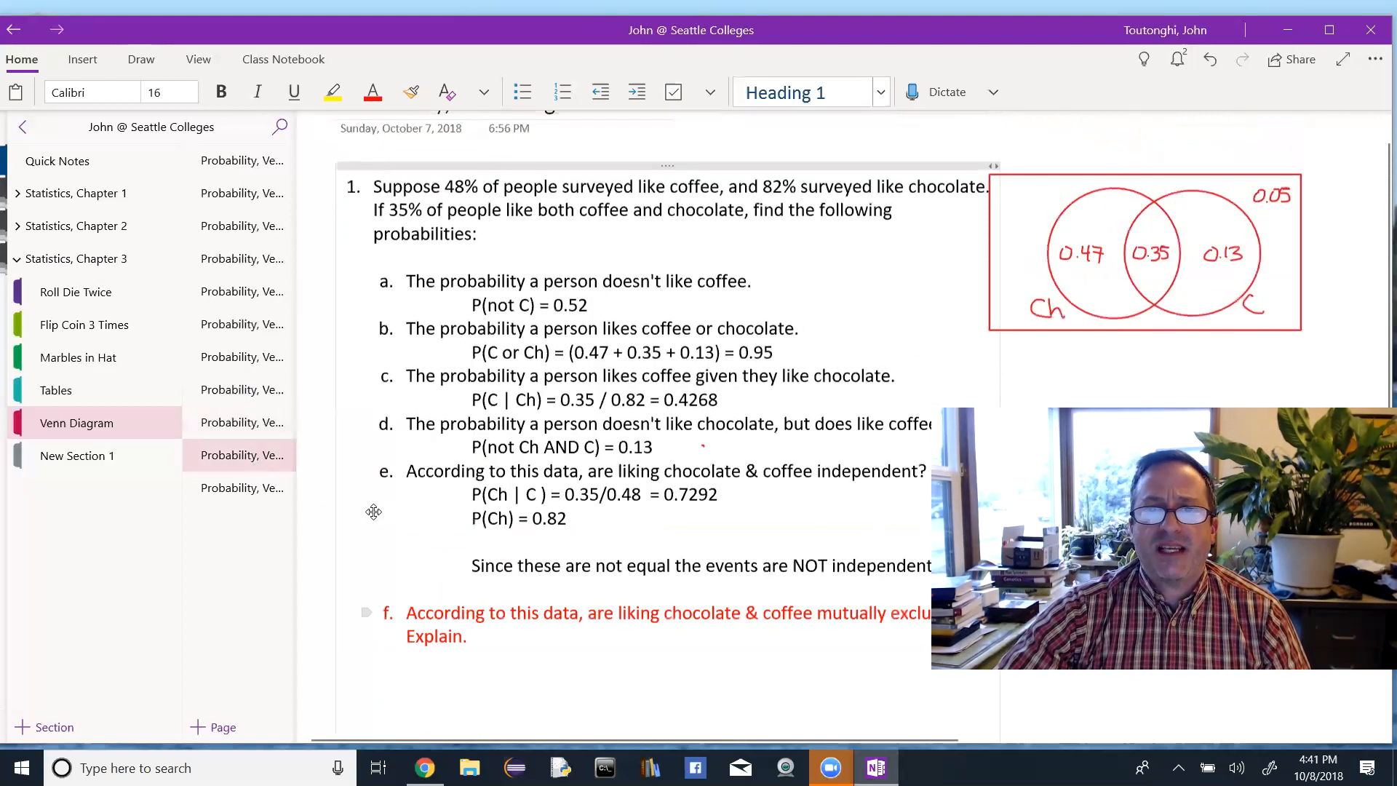
click(481, 669)
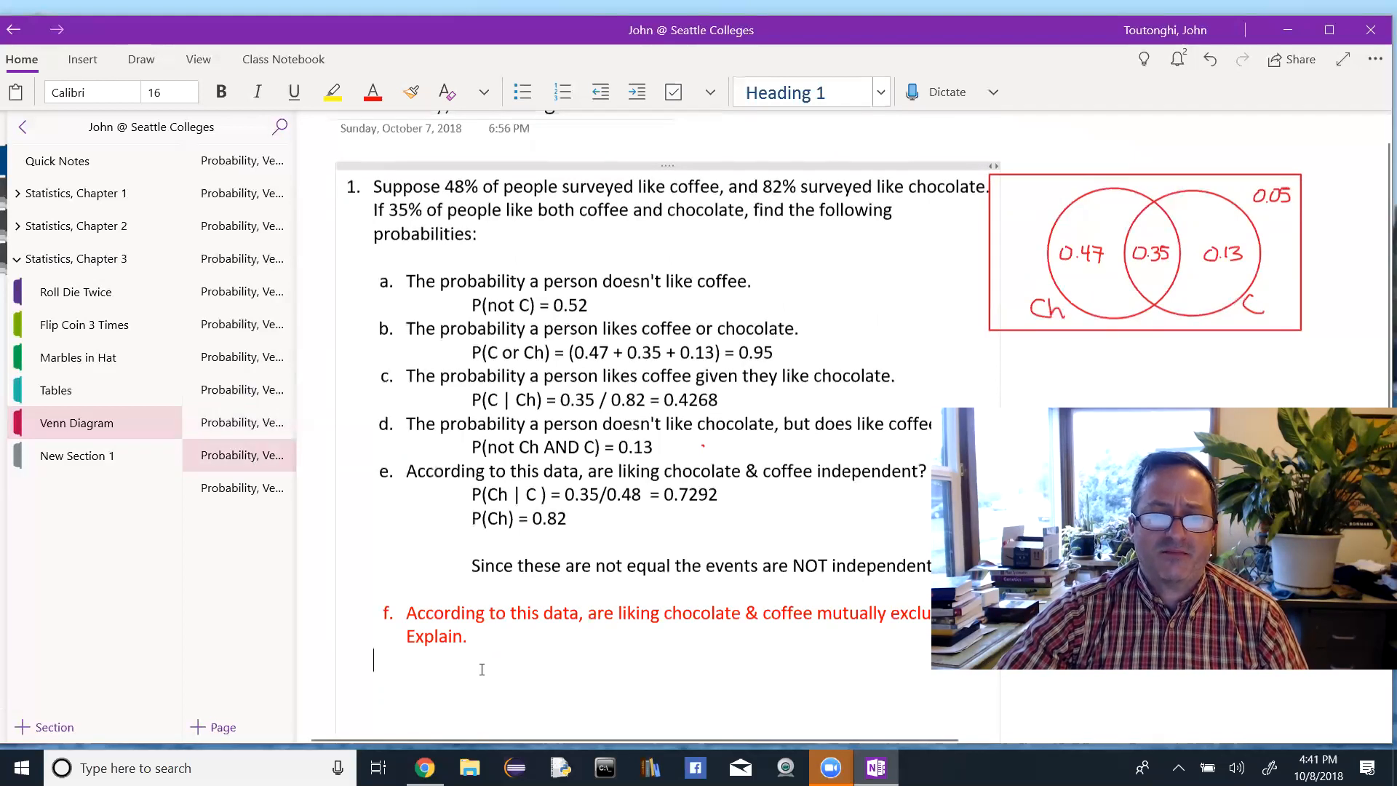
scroll(up, 3)
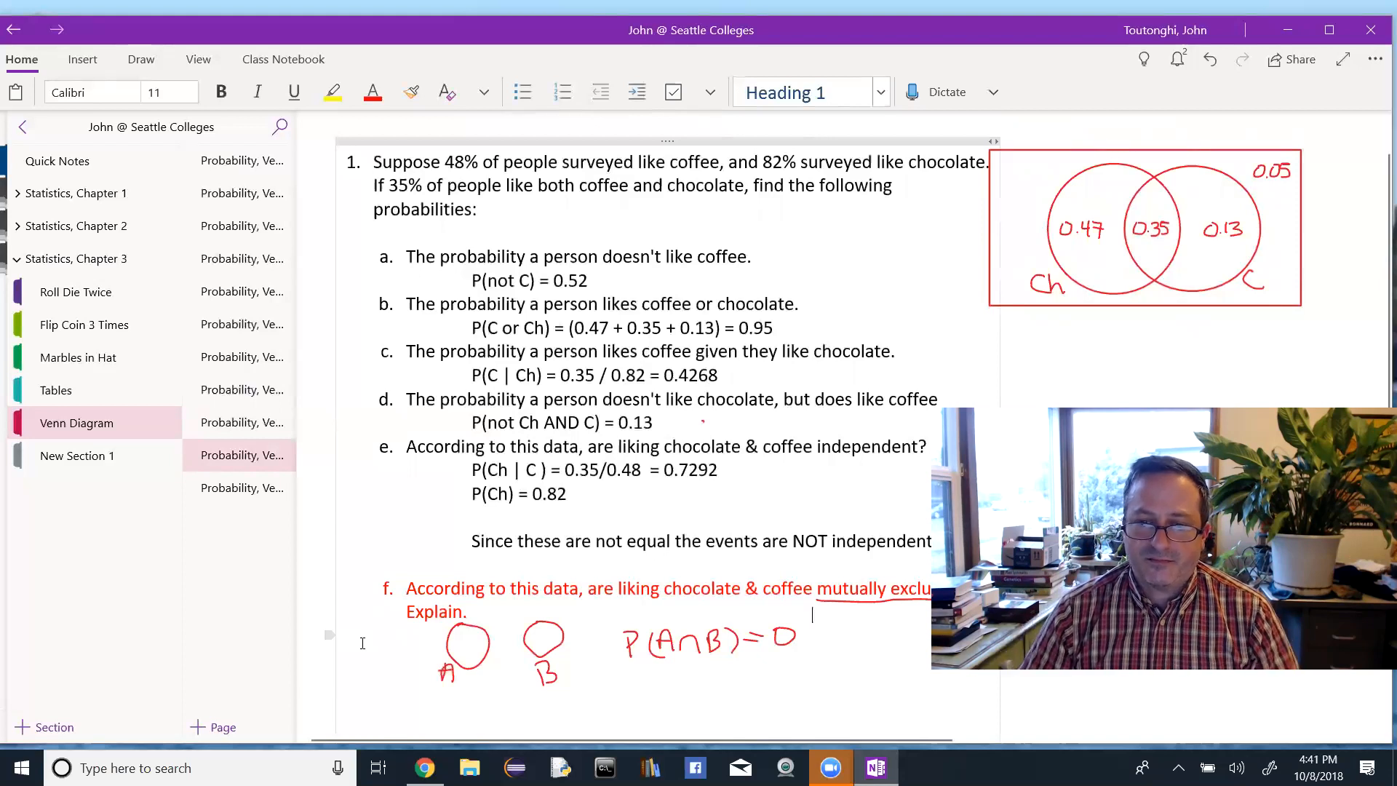
mouse_move(357, 624)
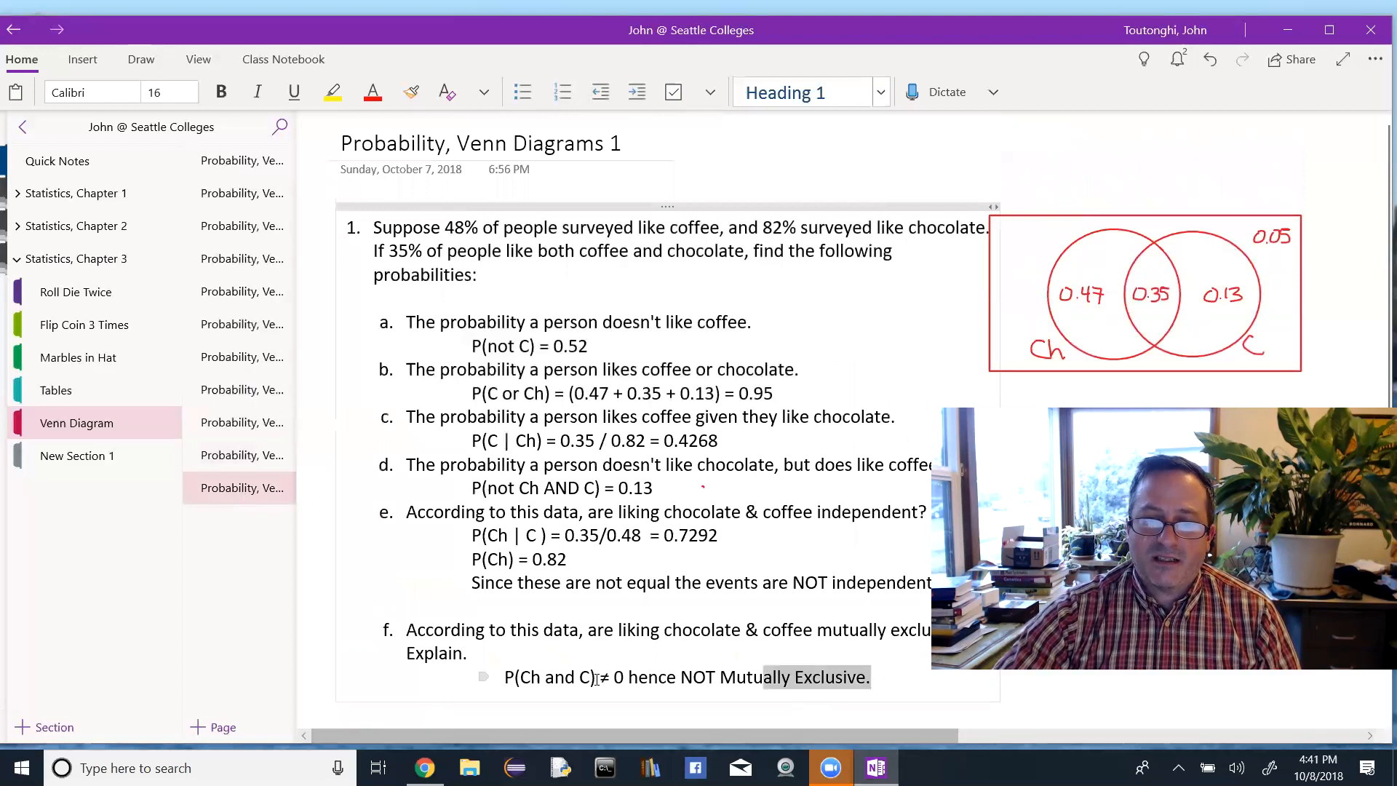
Enter 0.35 after P(Ch and C)= in part f's answer.
click(372, 92)
text(=)
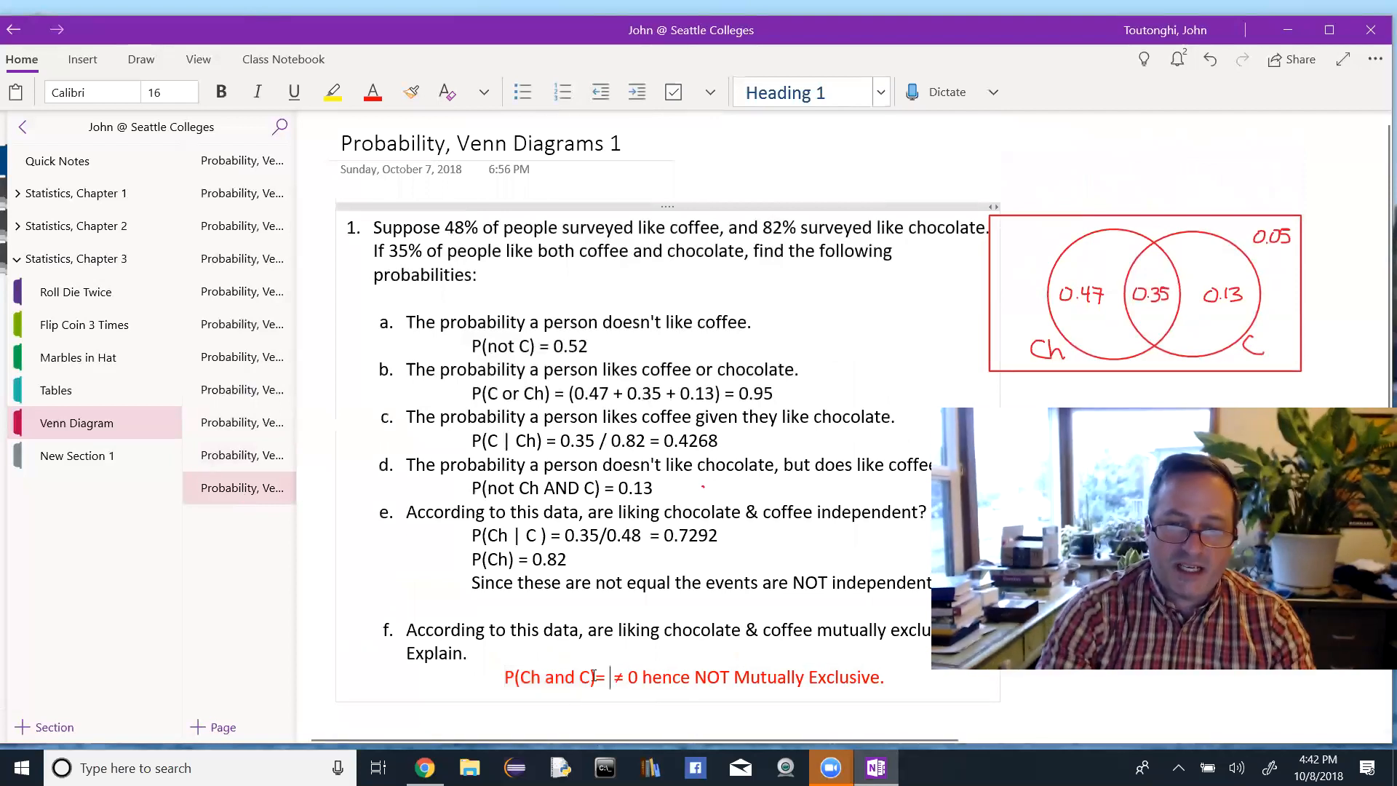
text(0.35)
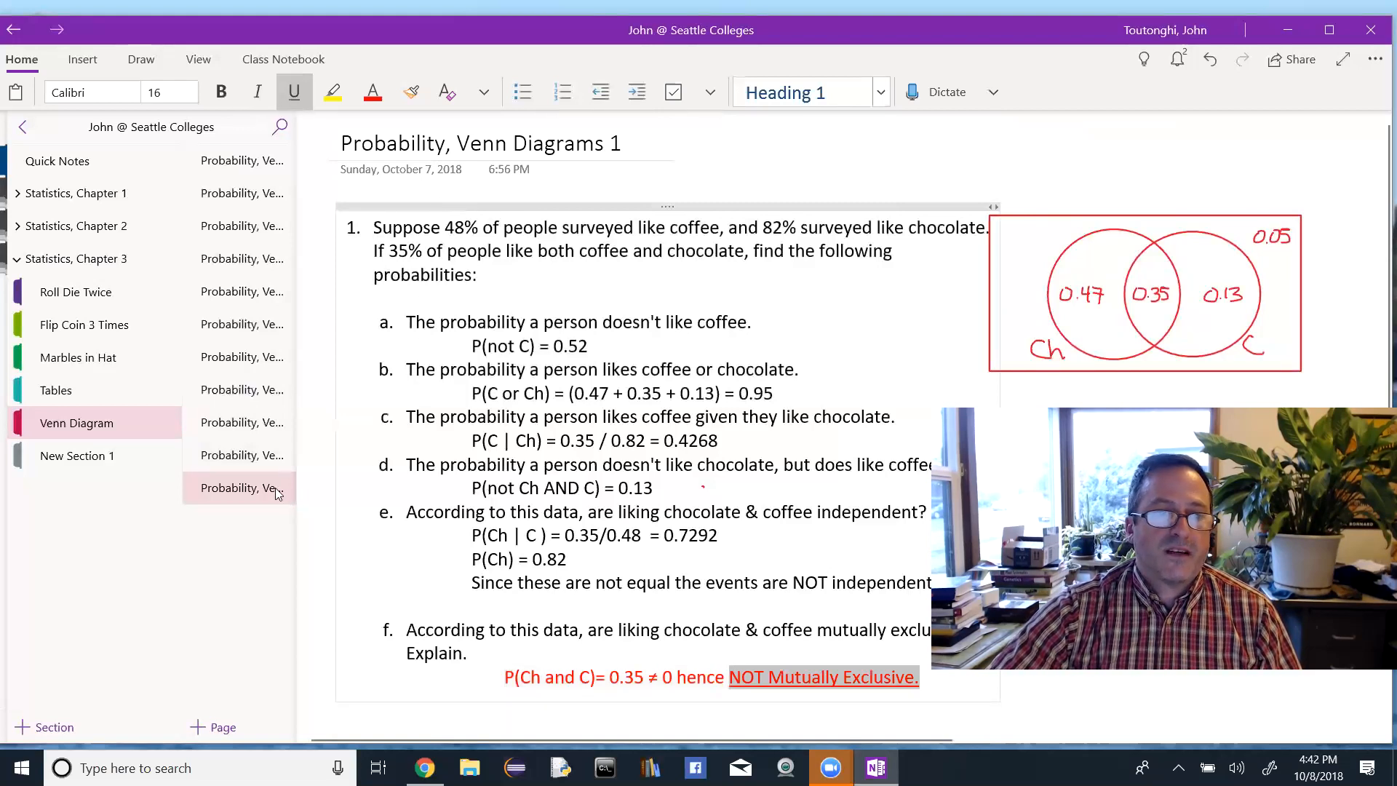
Add a new page to the Venn Diagram section from the page list's right-click menu.
right_click(241, 487)
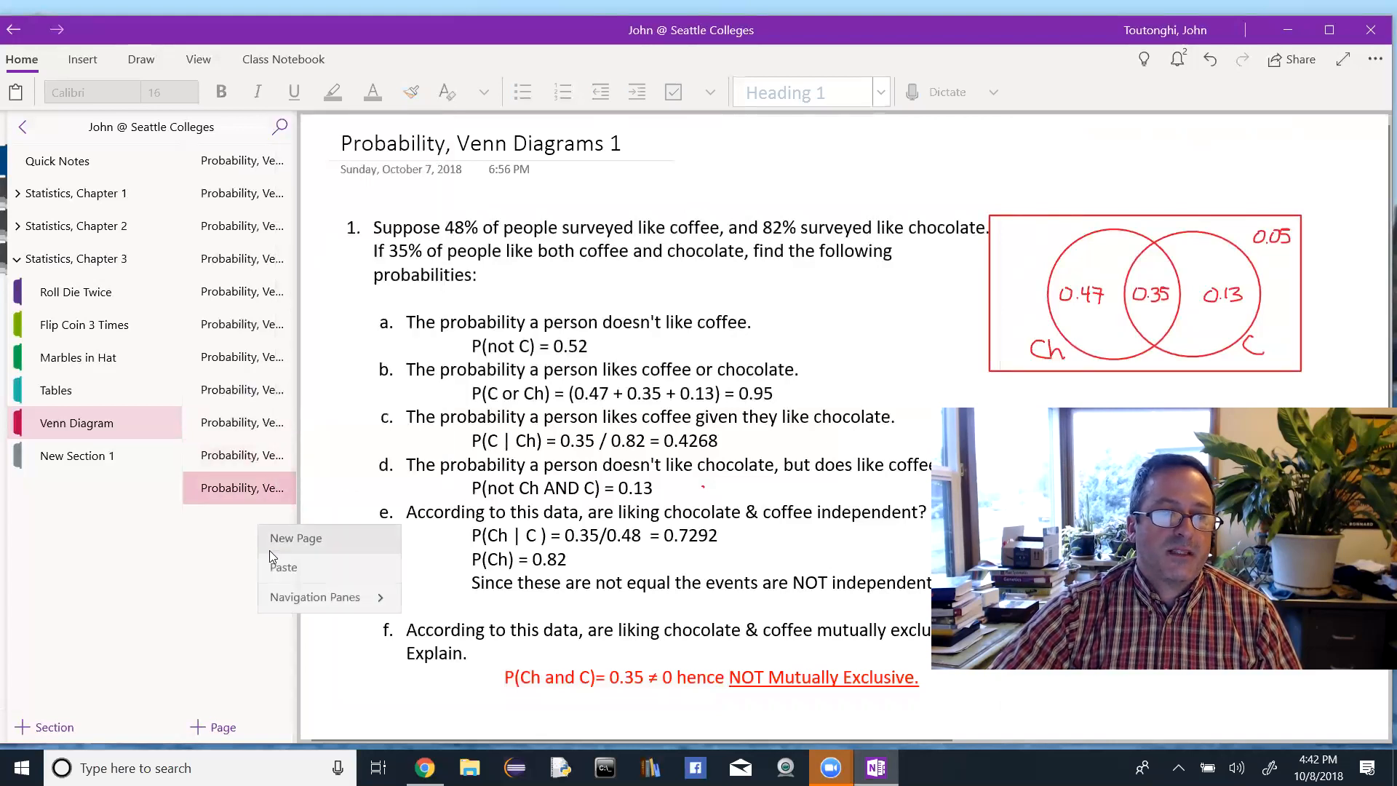
click(464, 143)
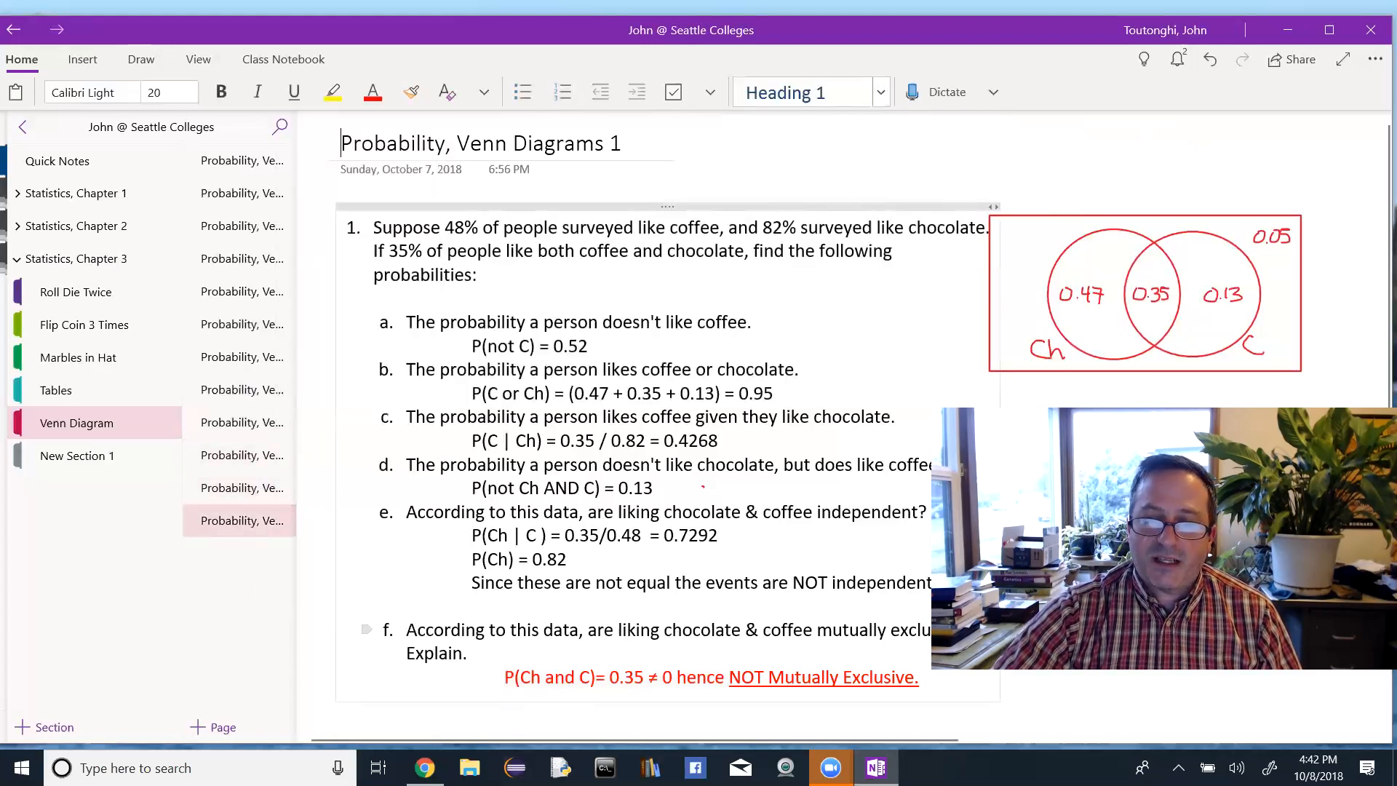